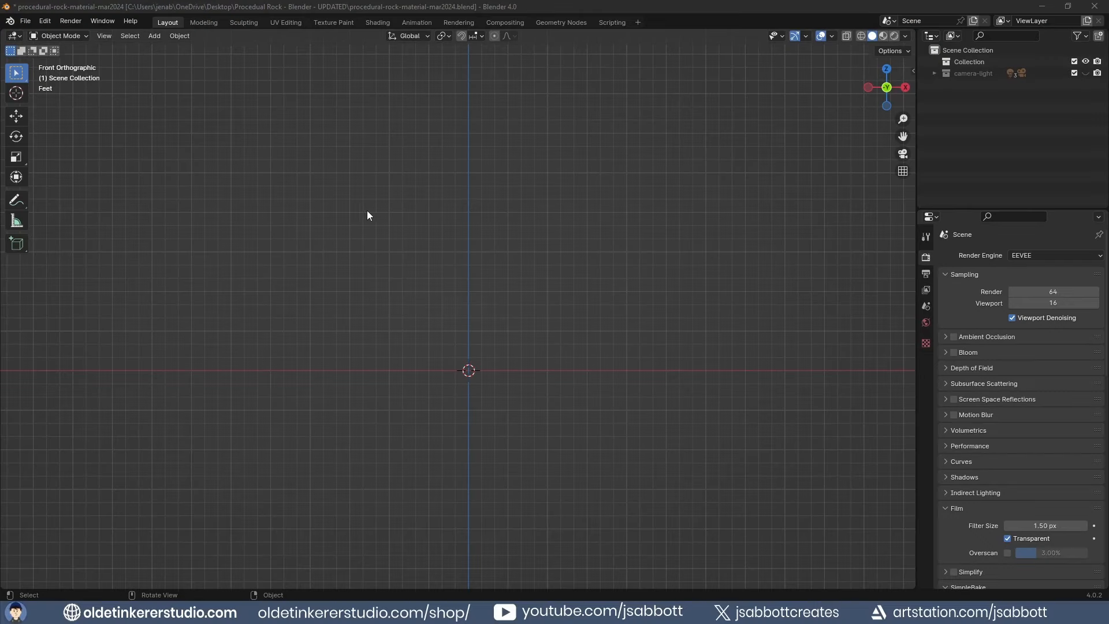
mouse_move(44, 21)
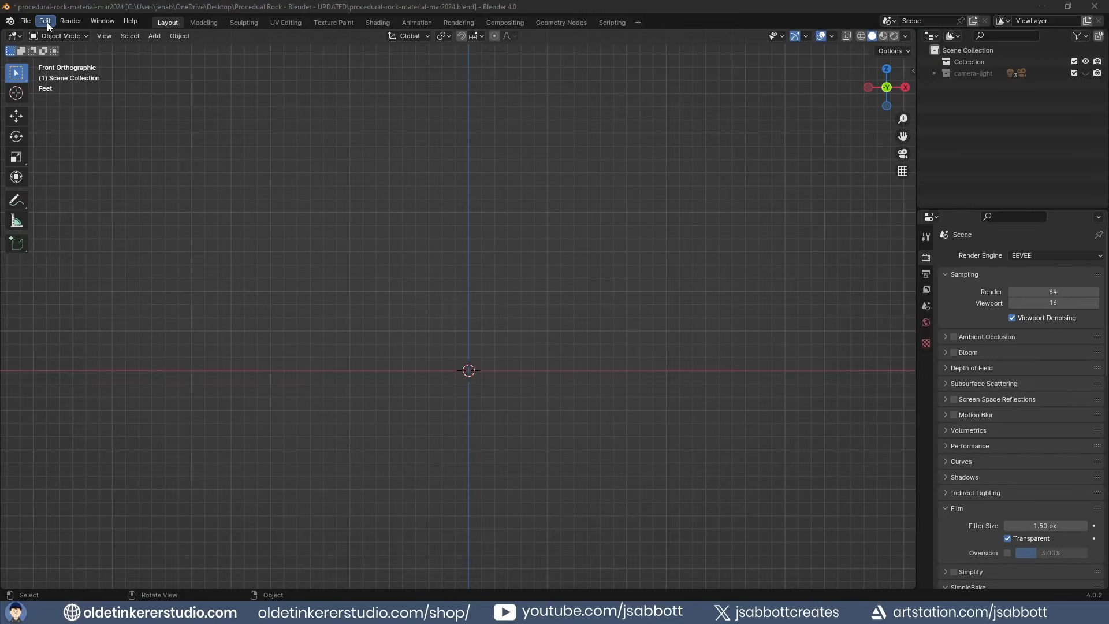
Step: Find the 'extra' add-on in Preferences, then add a Rock Generator mesh at the origin
left_click(44, 21)
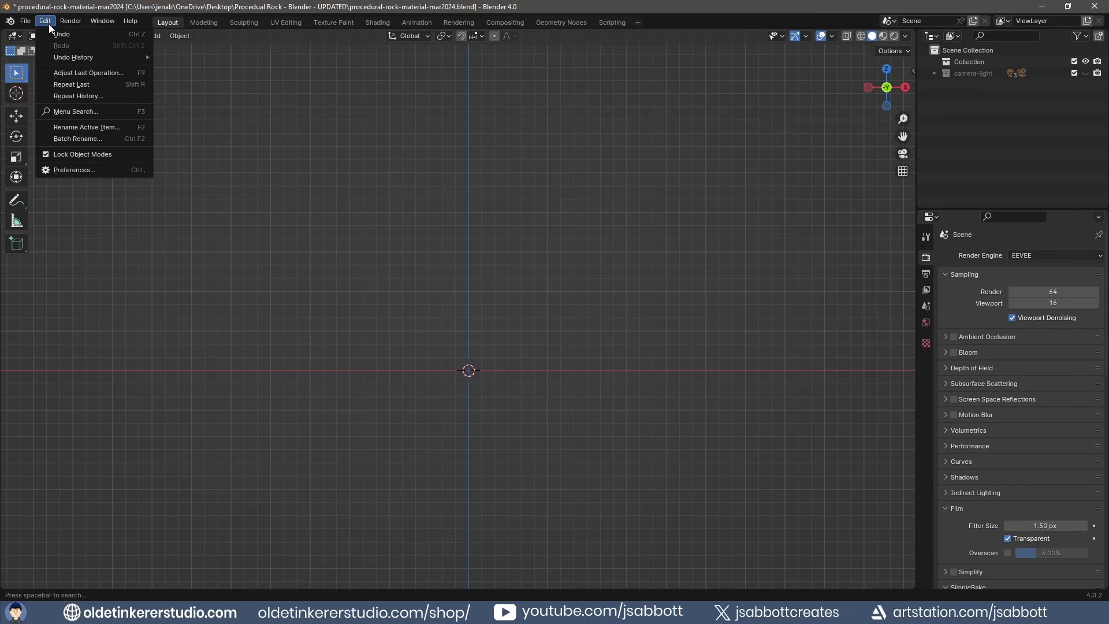
left_click(73, 169)
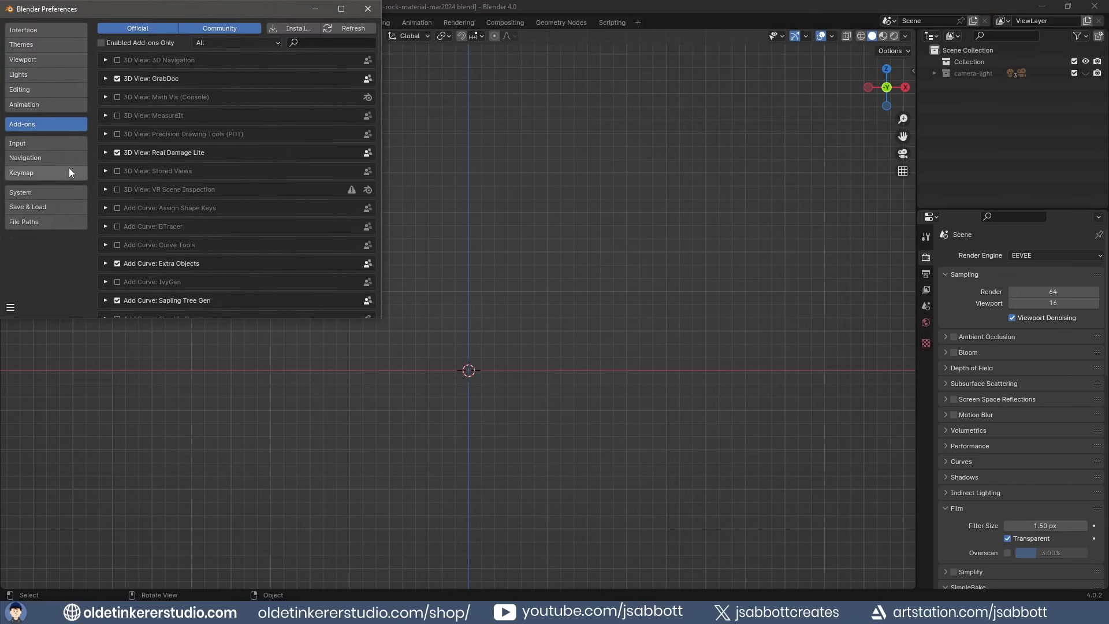
left_click(329, 43)
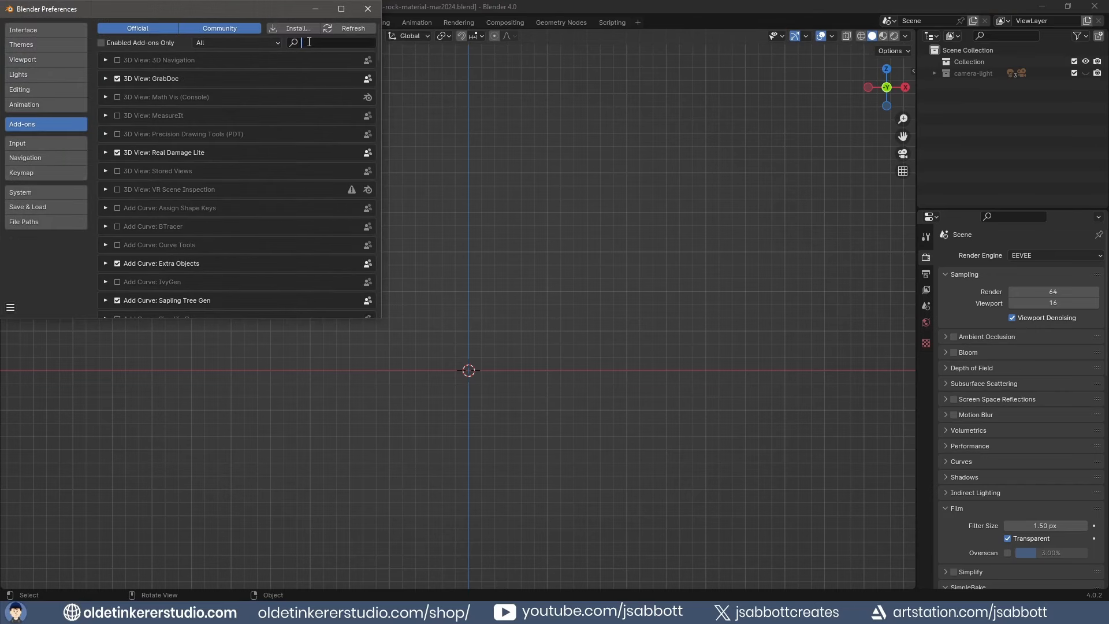
type("extra")
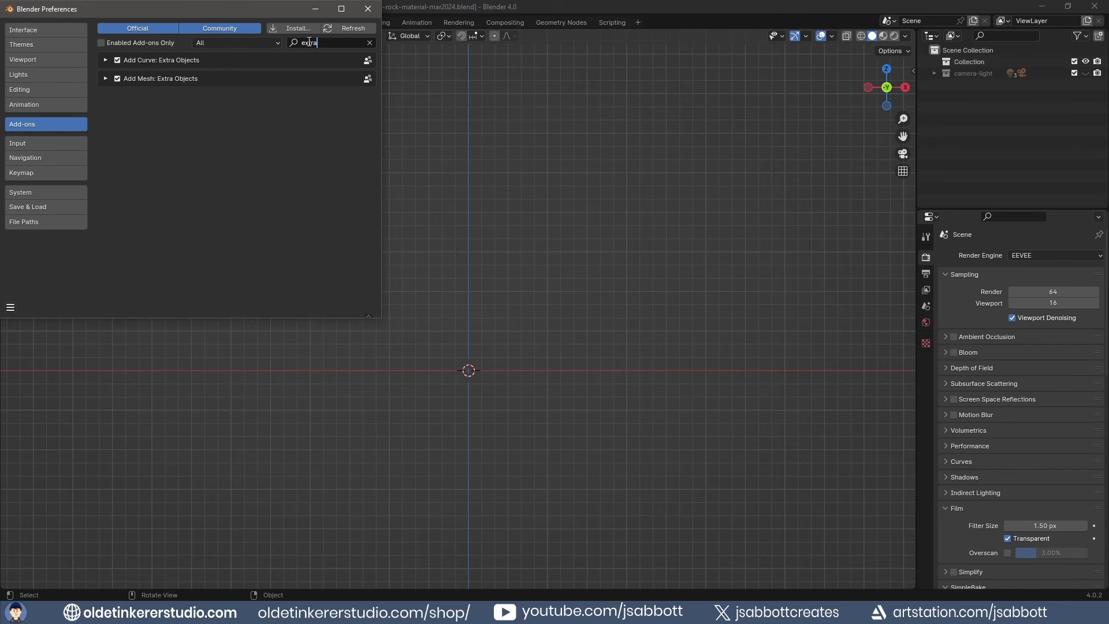
left_click(366, 9)
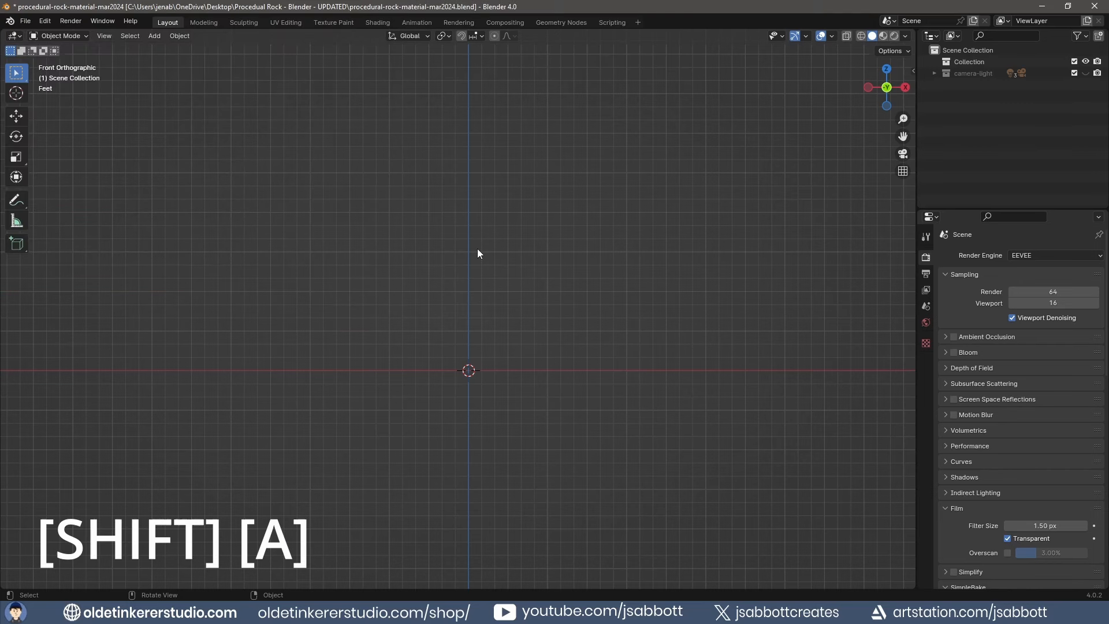
key("shift+a")
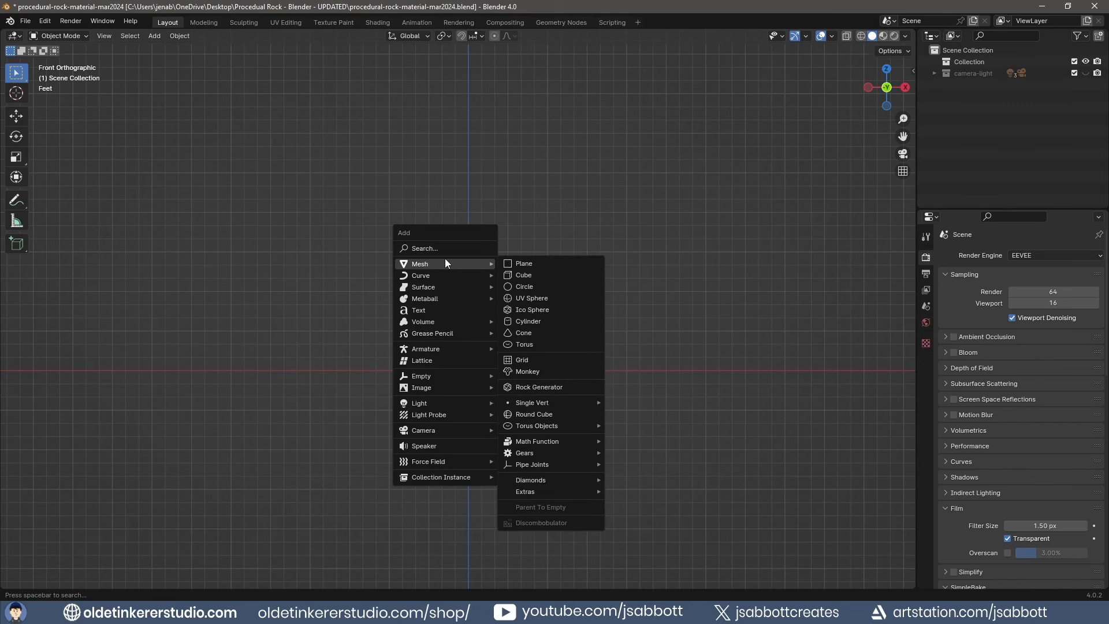
mouse_move(539, 387)
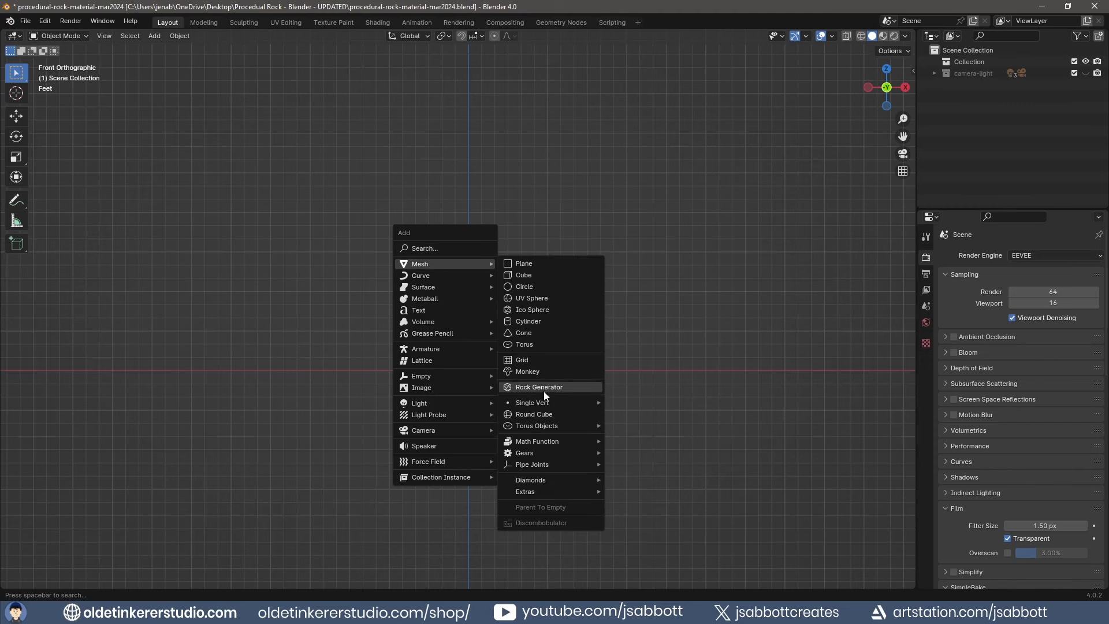
left_click(538, 386)
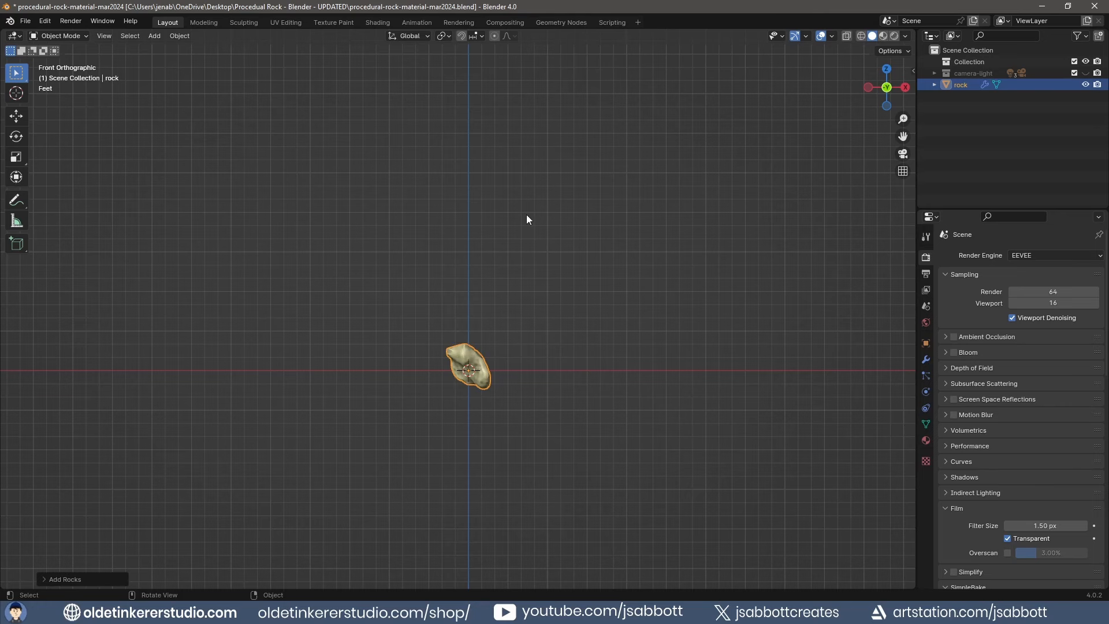
mouse_move(378, 22)
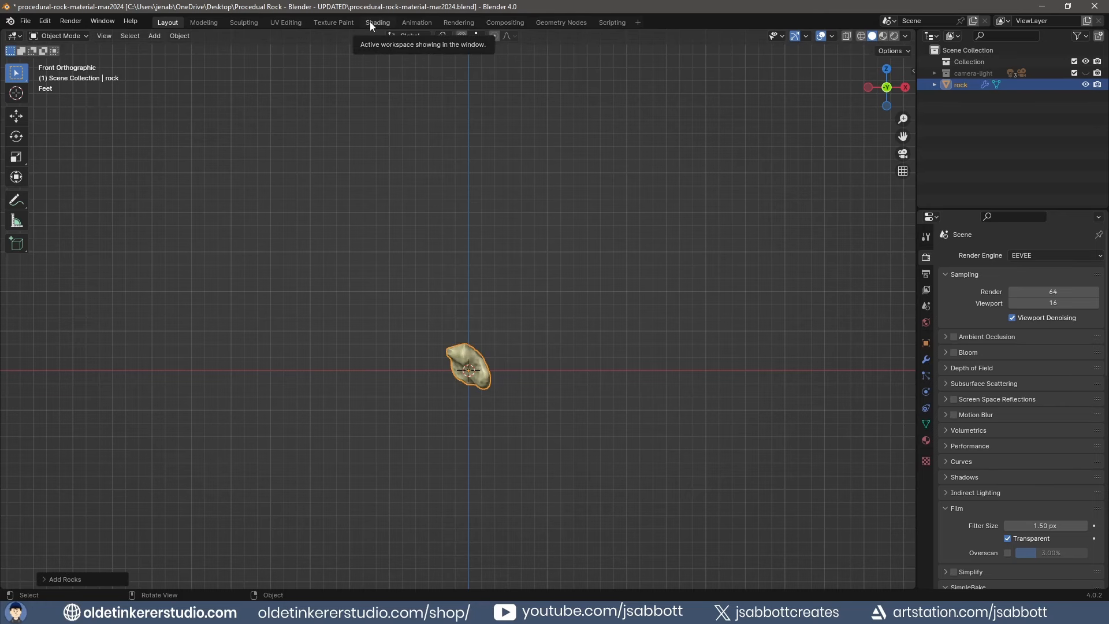
Step: Switch to the Shading workspace and assign a new Principled BSDF material to the rock
left_click(377, 22)
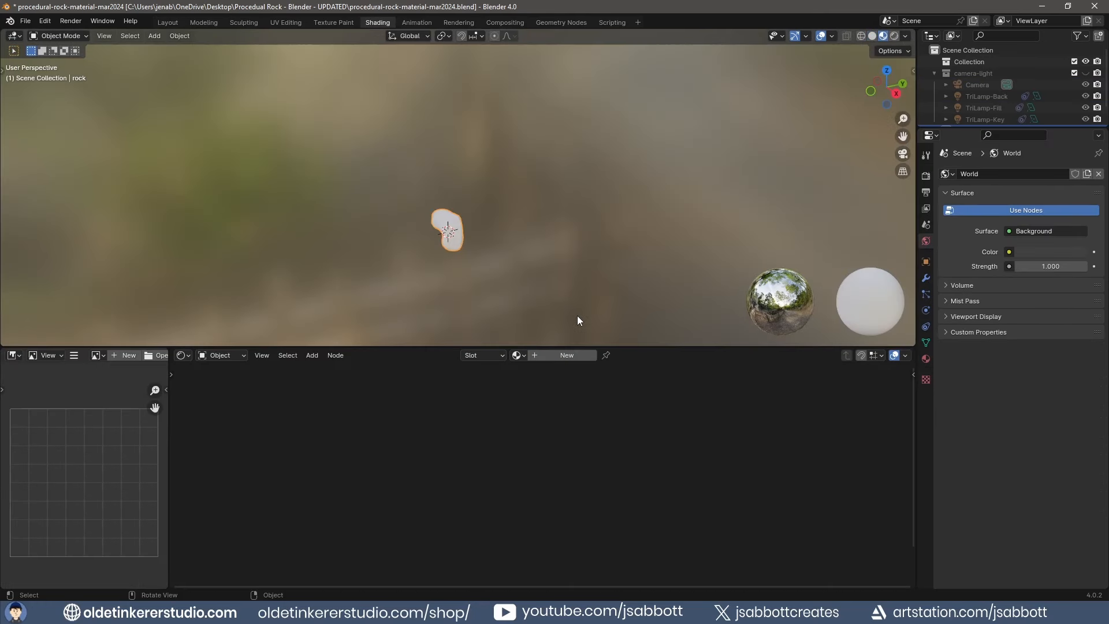
mouse_move(524, 395)
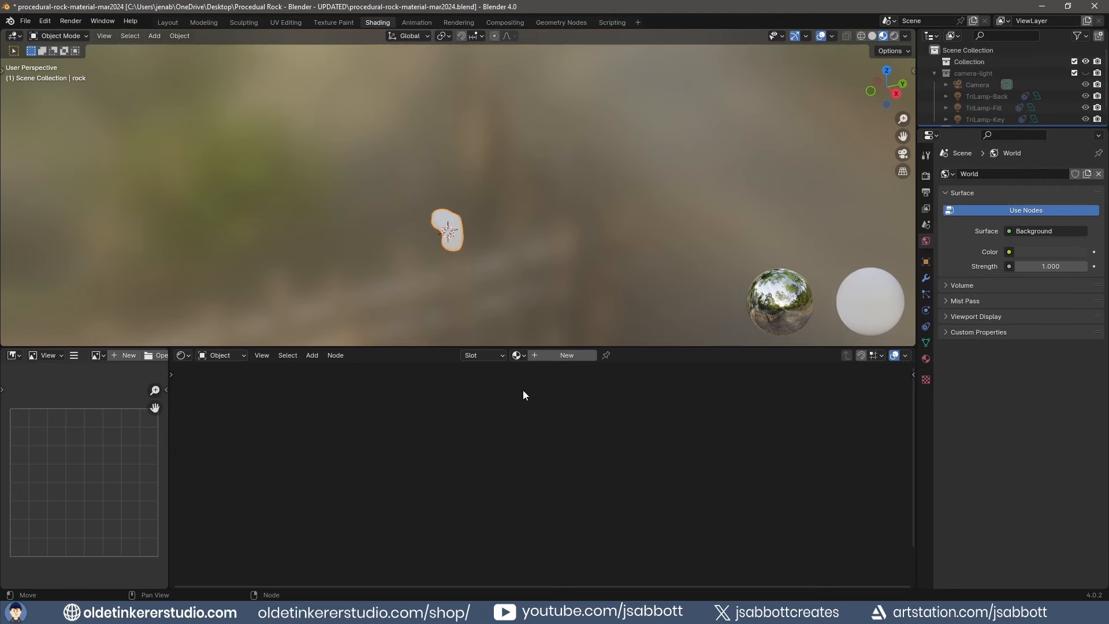
left_click(518, 356)
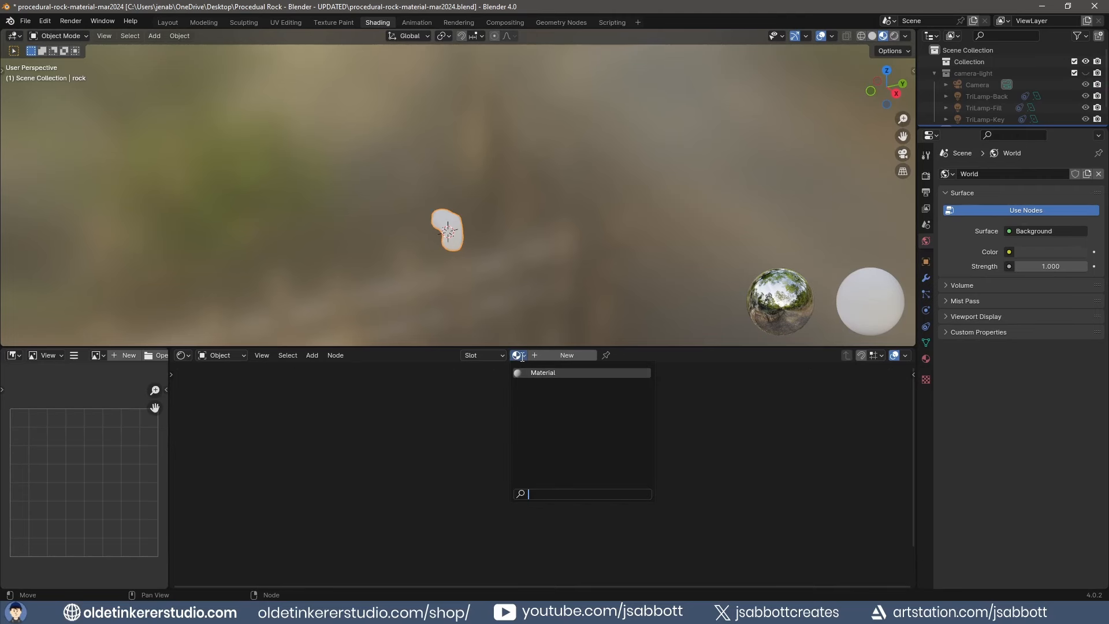
left_click(567, 355)
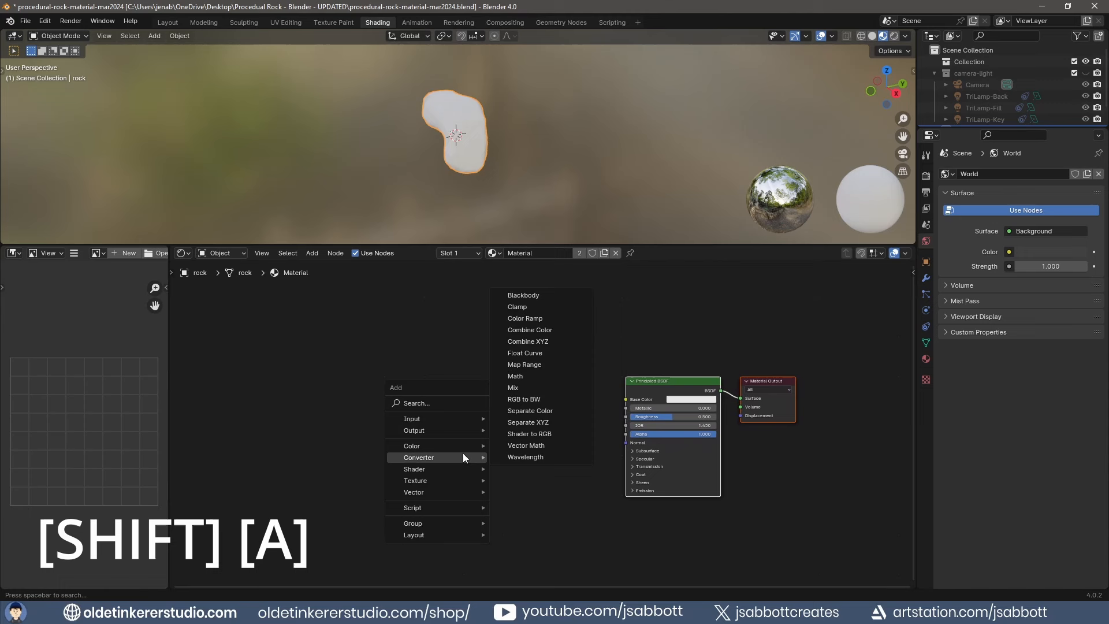
Step: Add a Color Ramp into Base Color with a light gray hex stop and an adjusted second stop
left_click(525, 318)
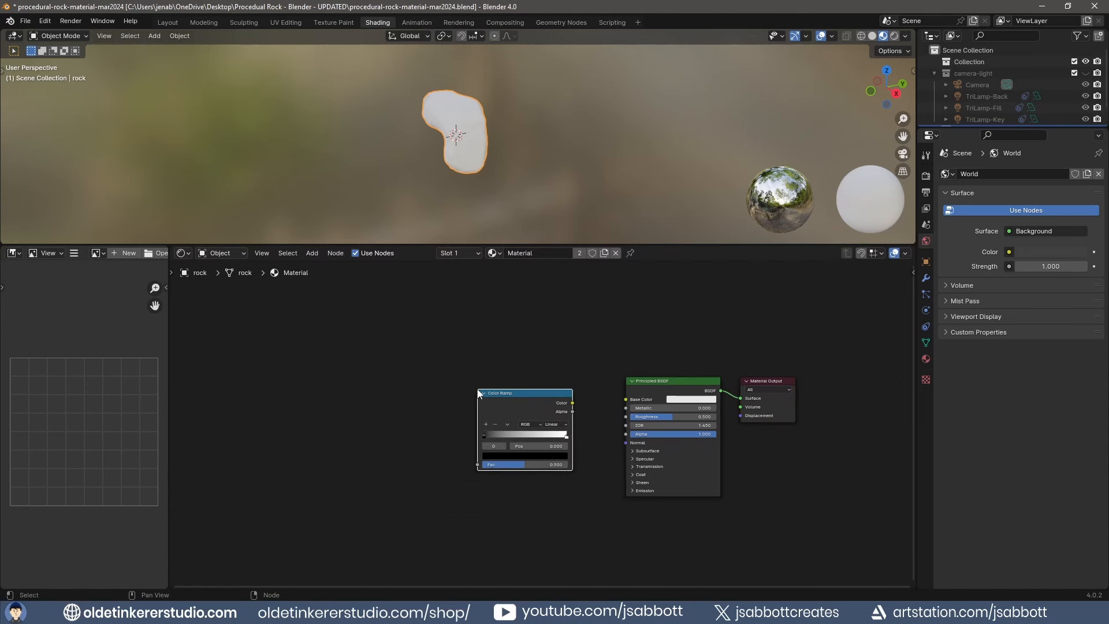
mouse_move(573, 406)
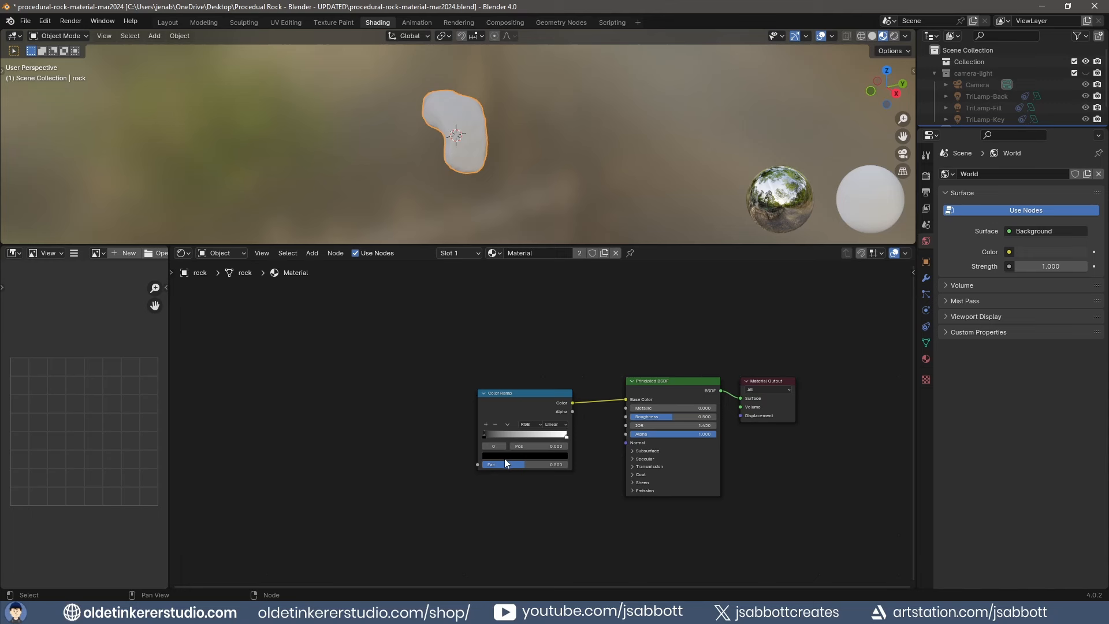
left_click(538, 412)
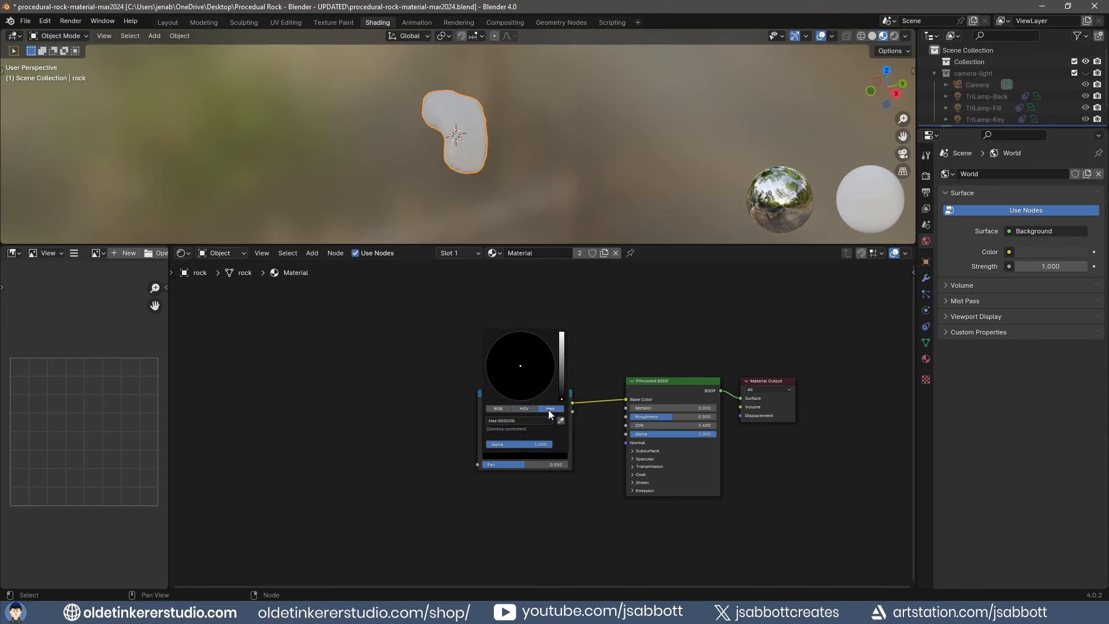
left_click(511, 420)
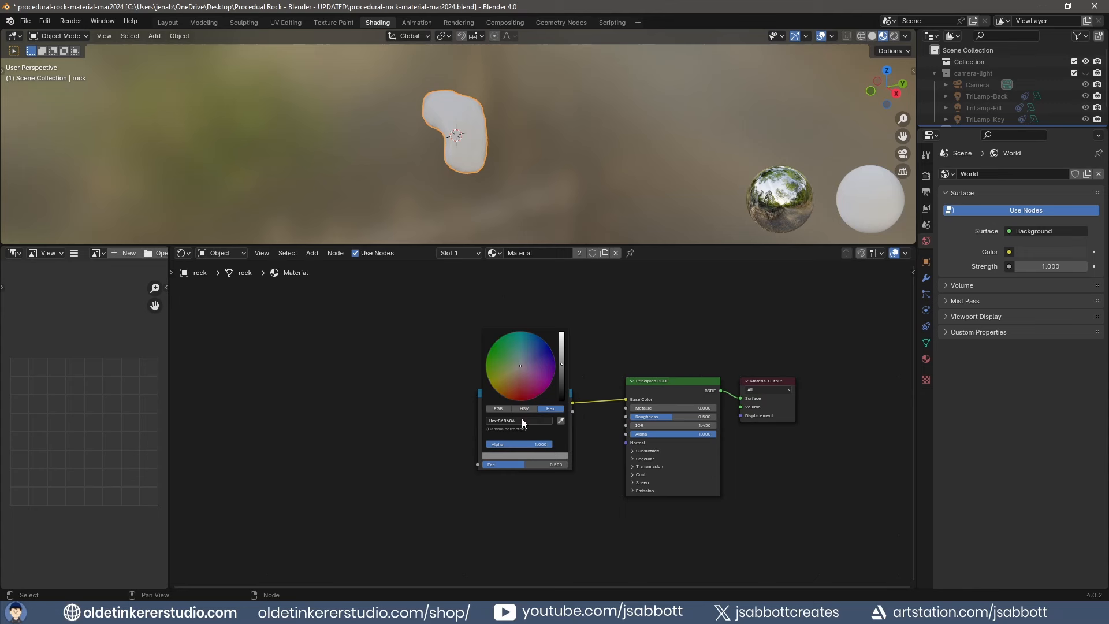
left_click(561, 439)
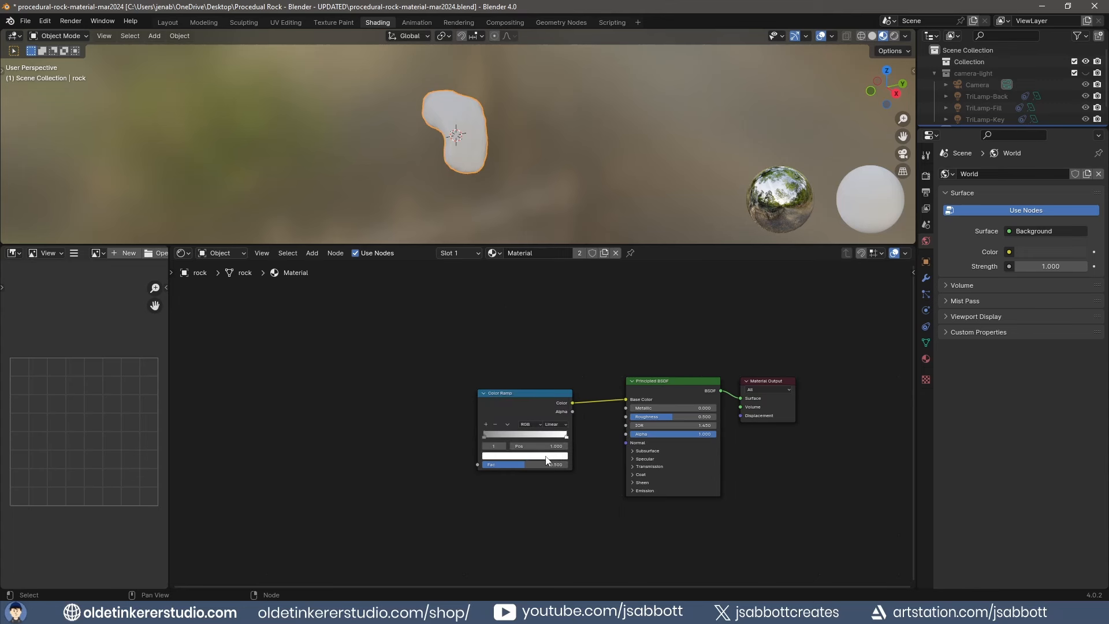
left_click(545, 456)
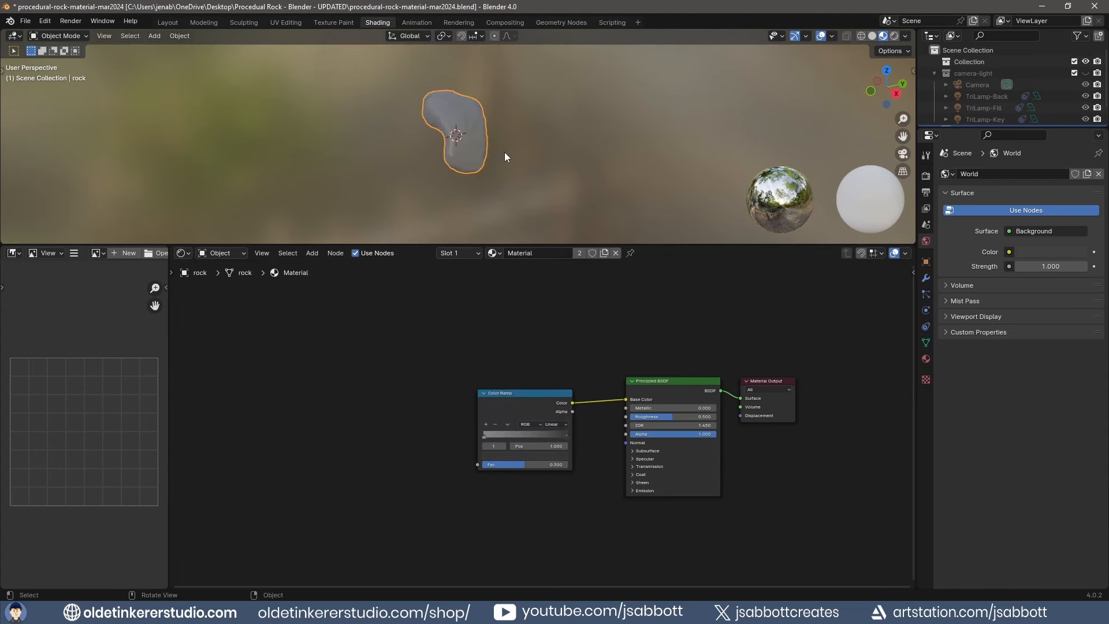
Step: Add a second Color Ramp driving Roughness with its stop moved, and save the file
key("shift+a")
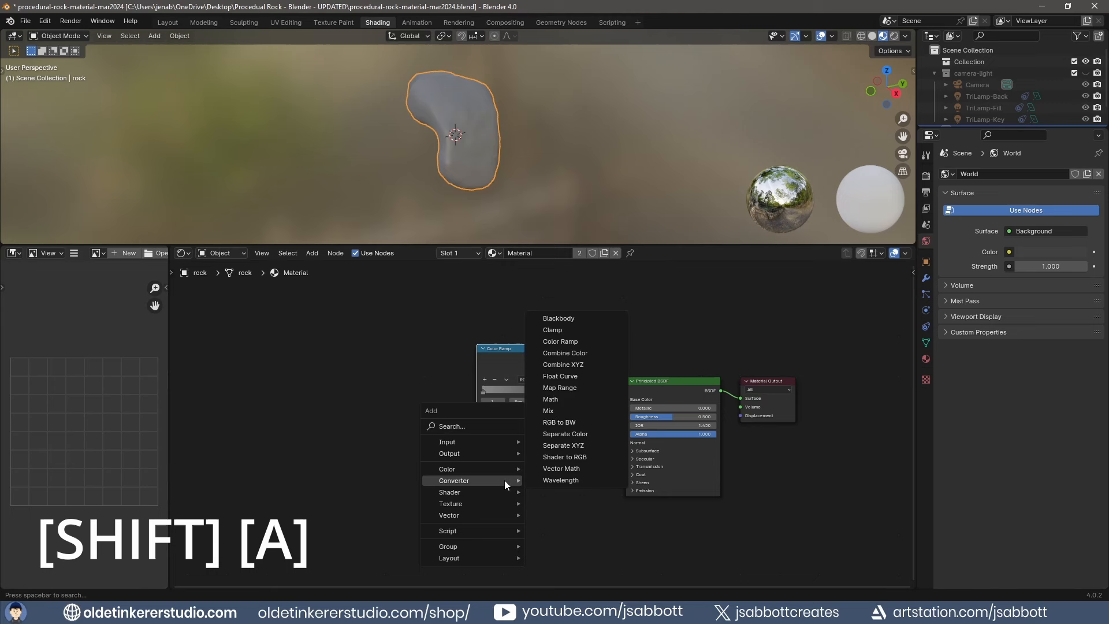
left_click(560, 341)
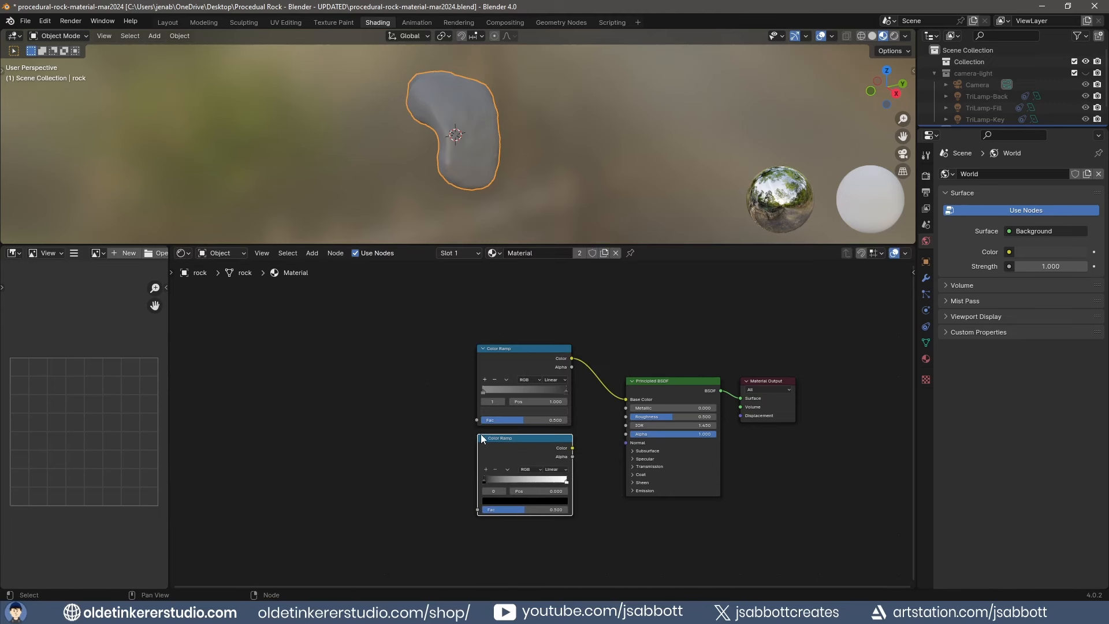
mouse_move(572, 451)
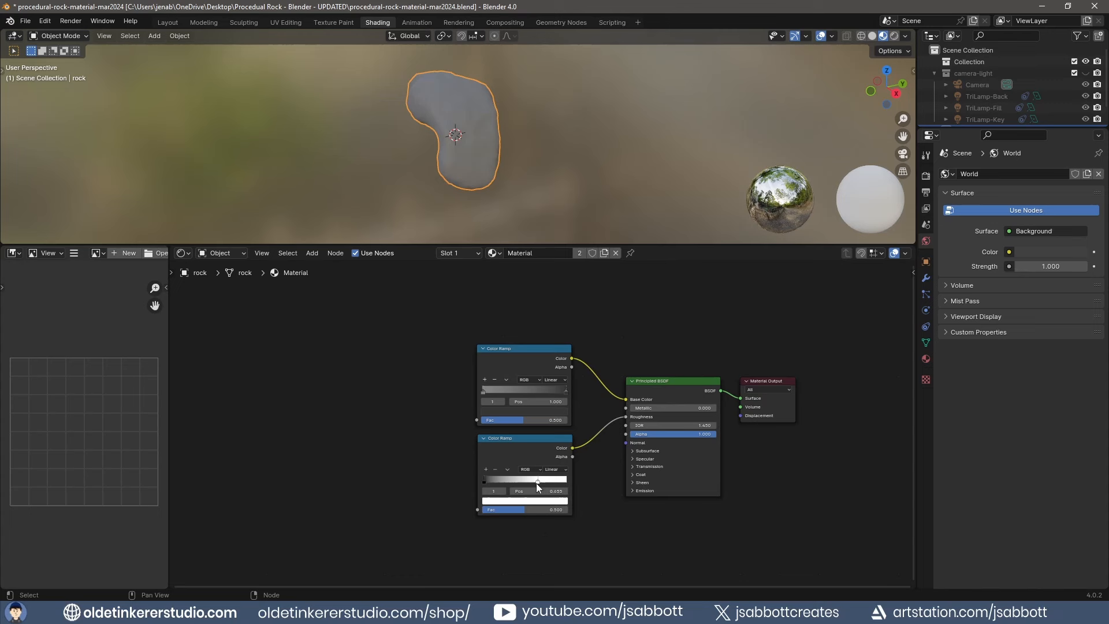
key("shift+a")
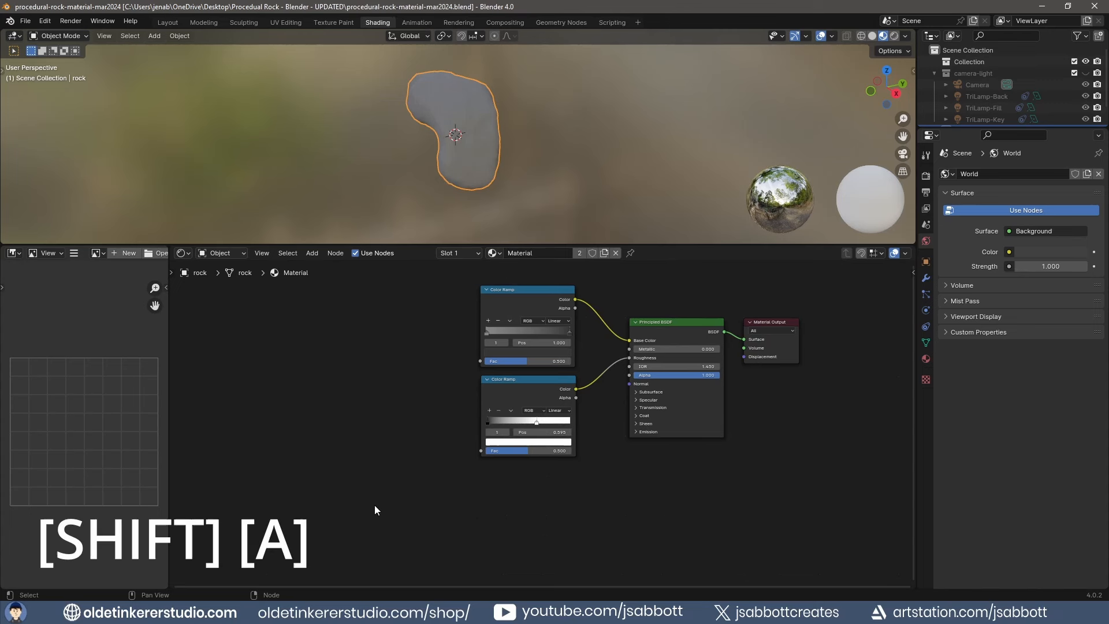
Step: Place a Texture Coordinate node and a Noise Texture, then duplicate the noise texture
key("shift+a")
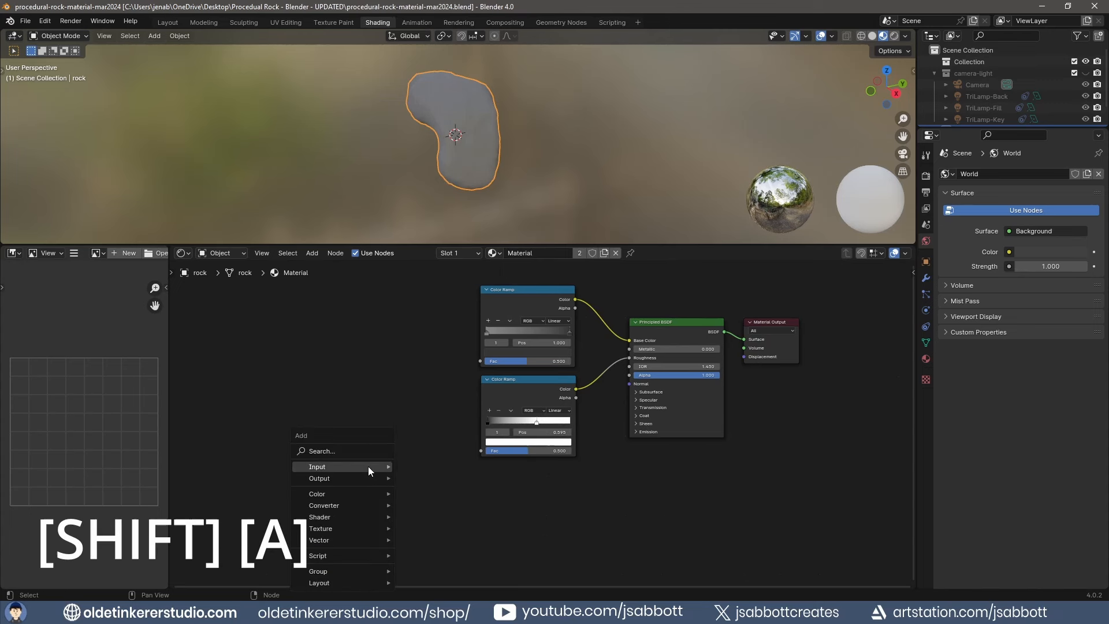
left_click(317, 466)
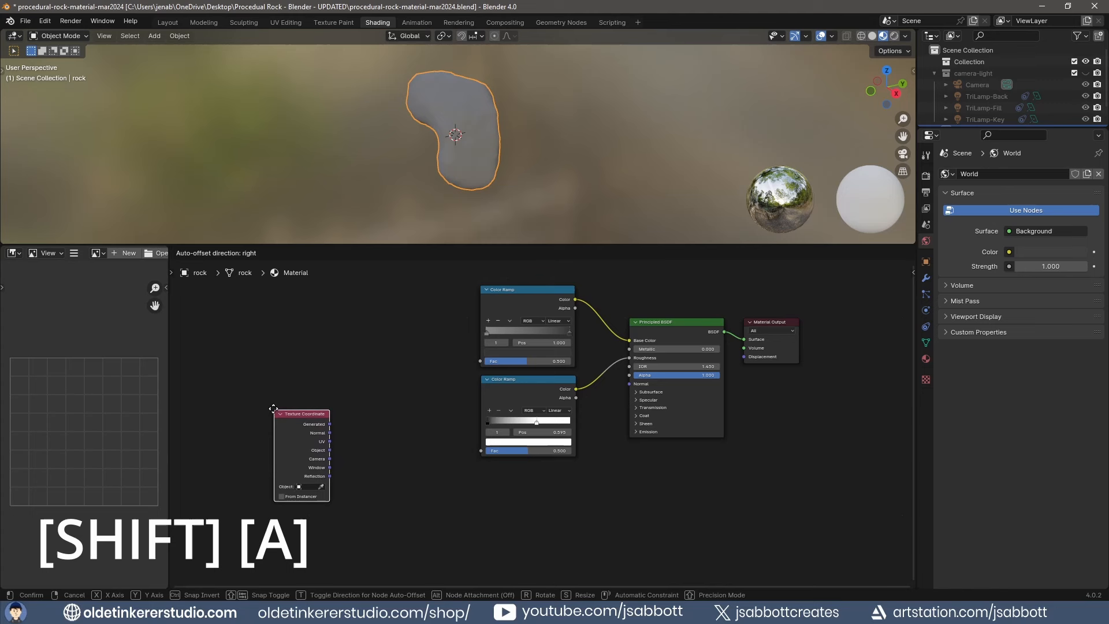
left_click(344, 333)
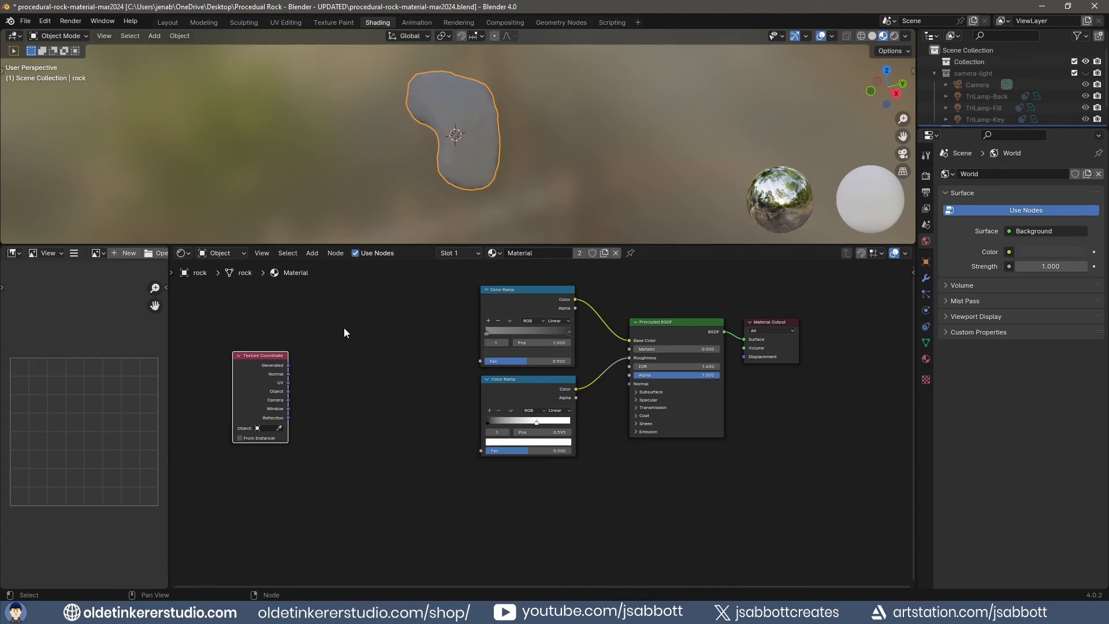
left_click(312, 252)
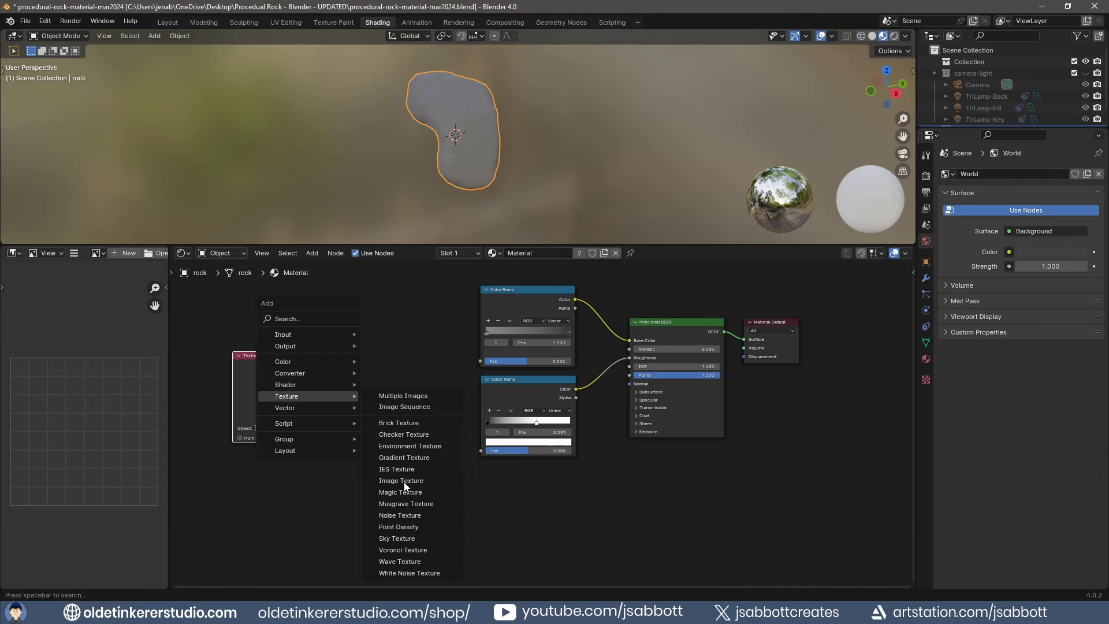
left_click(400, 515)
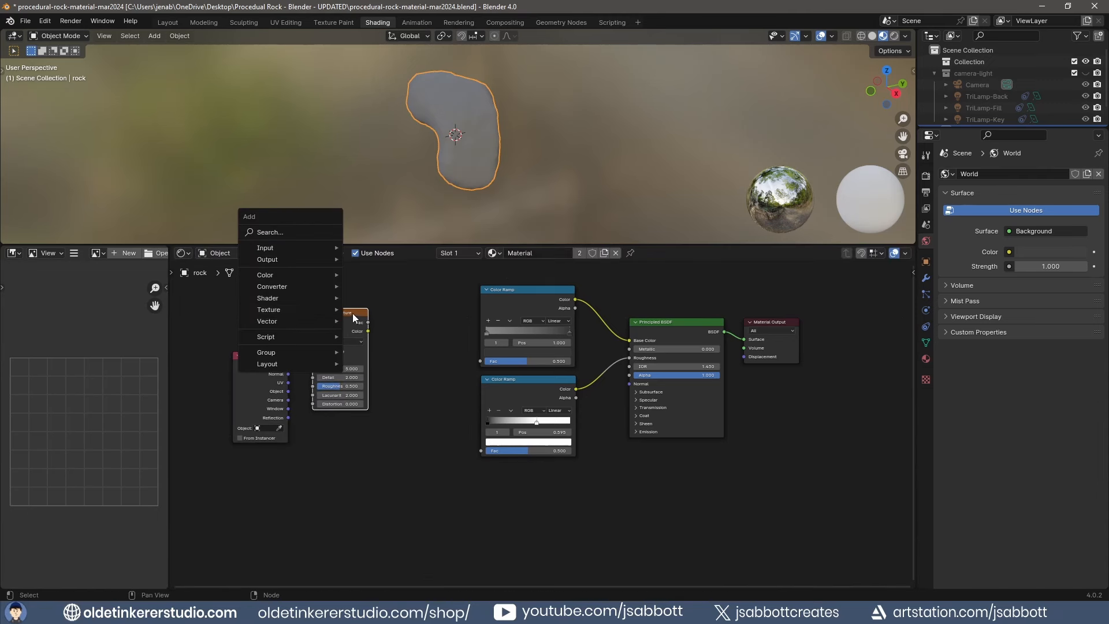
left_click(269, 309)
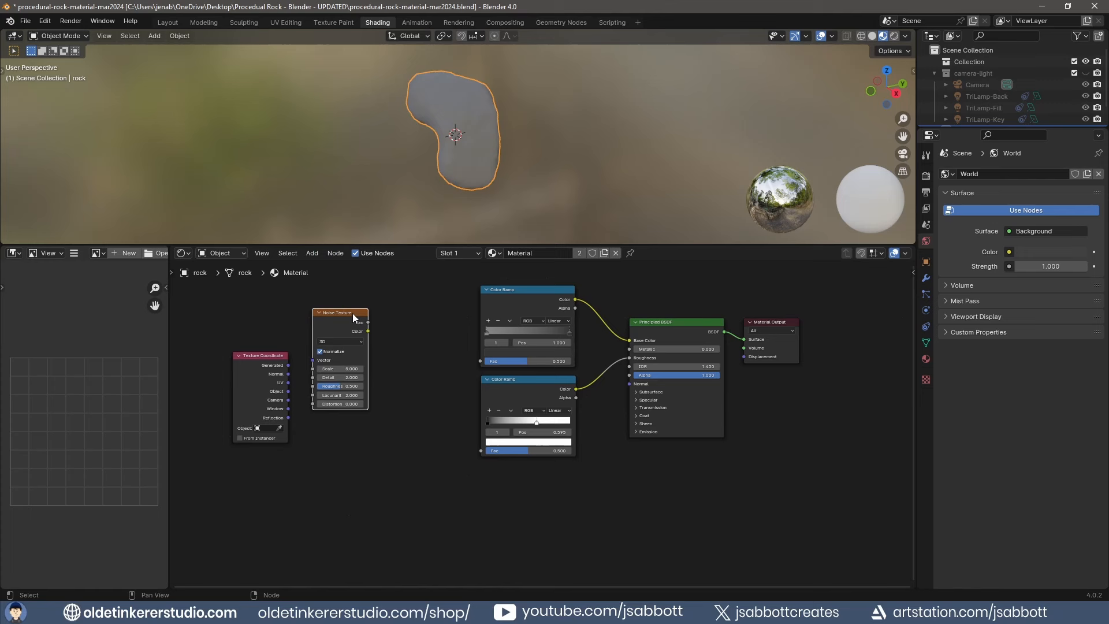
key("shift+d")
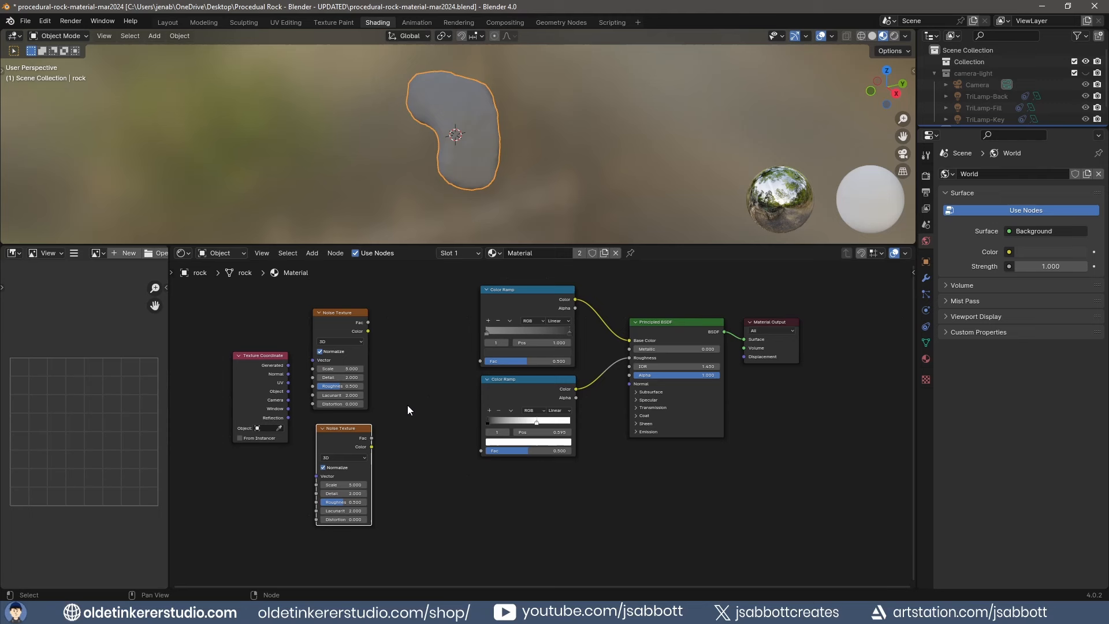
mouse_move(295, 395)
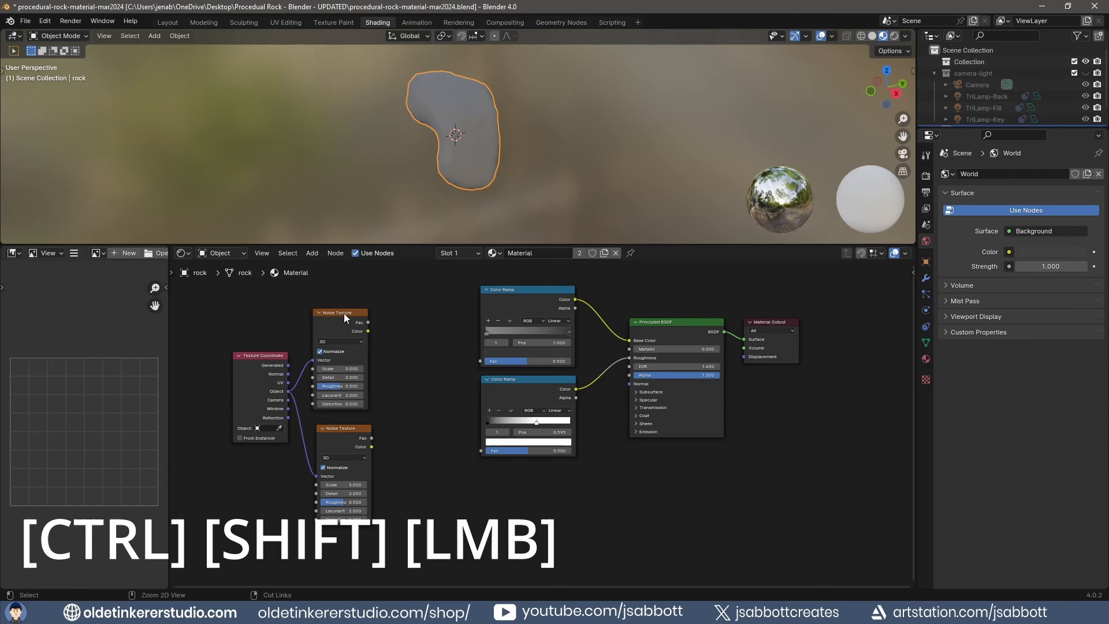
Step: Link both noise textures to the color ramps, with Detail 15 and scales 3.5 and 7
left_click(341, 313)
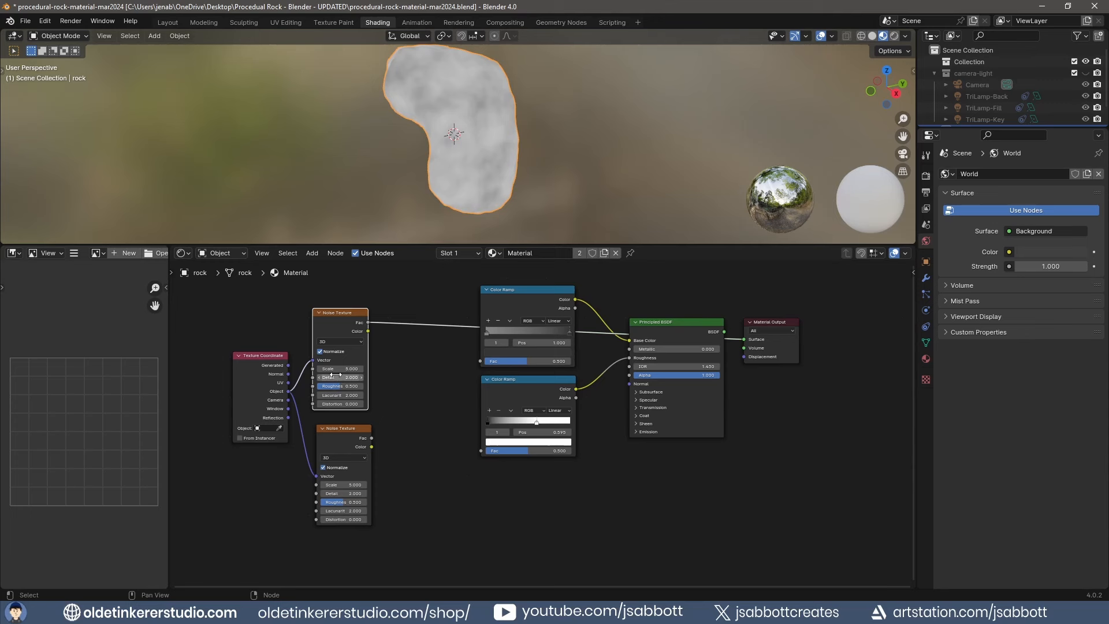
double_click(339, 368)
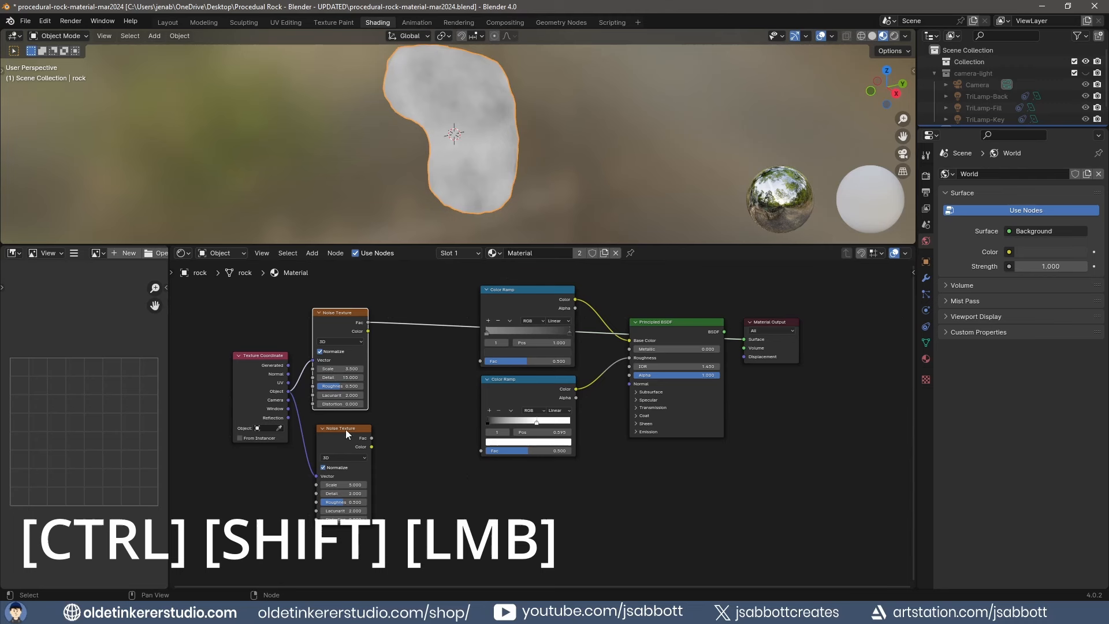
left_click(346, 434)
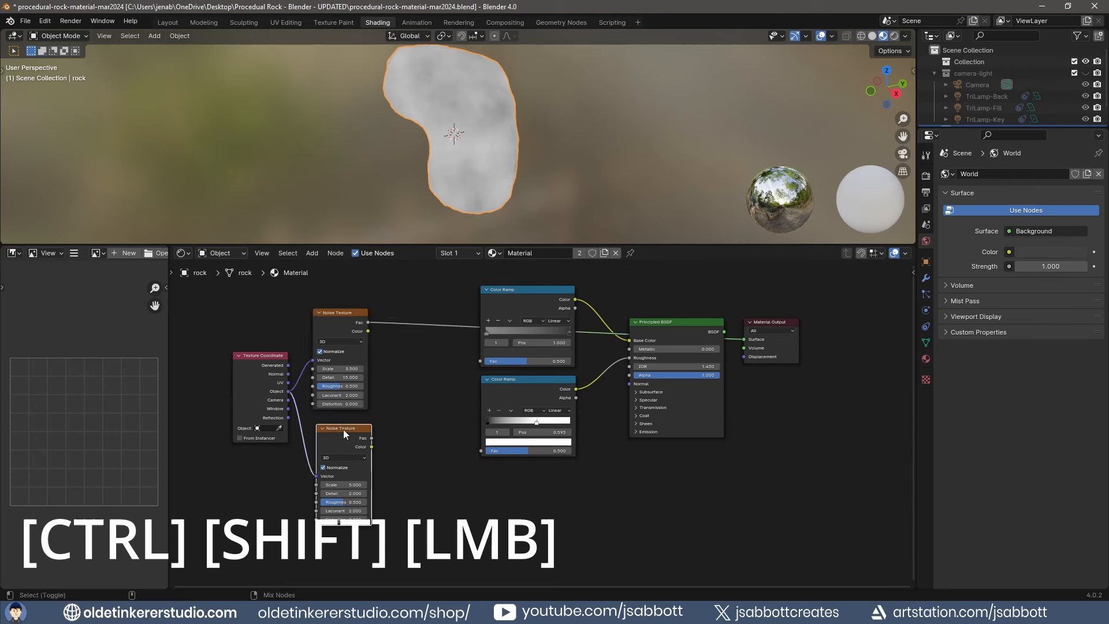
left_click(343, 428)
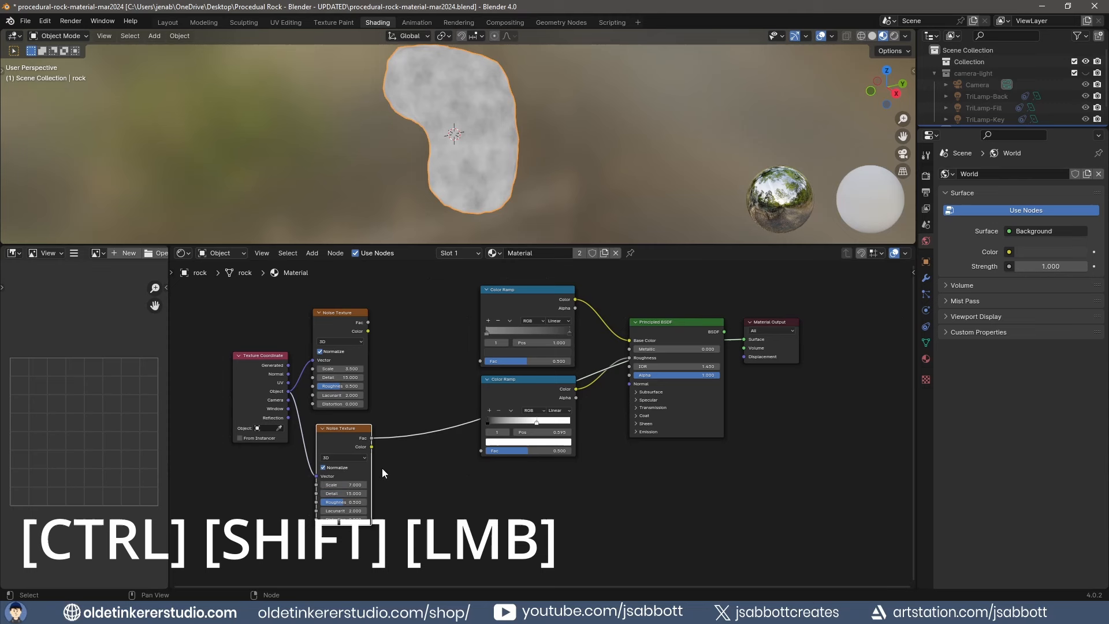
Step: Add two chained Bump nodes fed by the first noise and plugged into the shader Normal
left_click(676, 322)
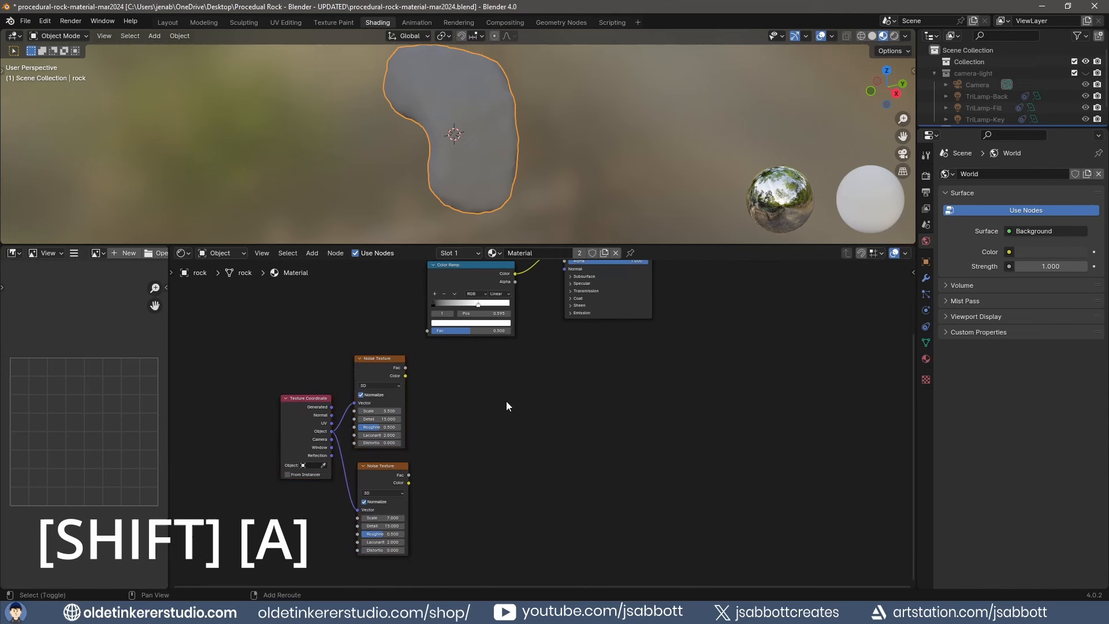
mouse_move(451, 413)
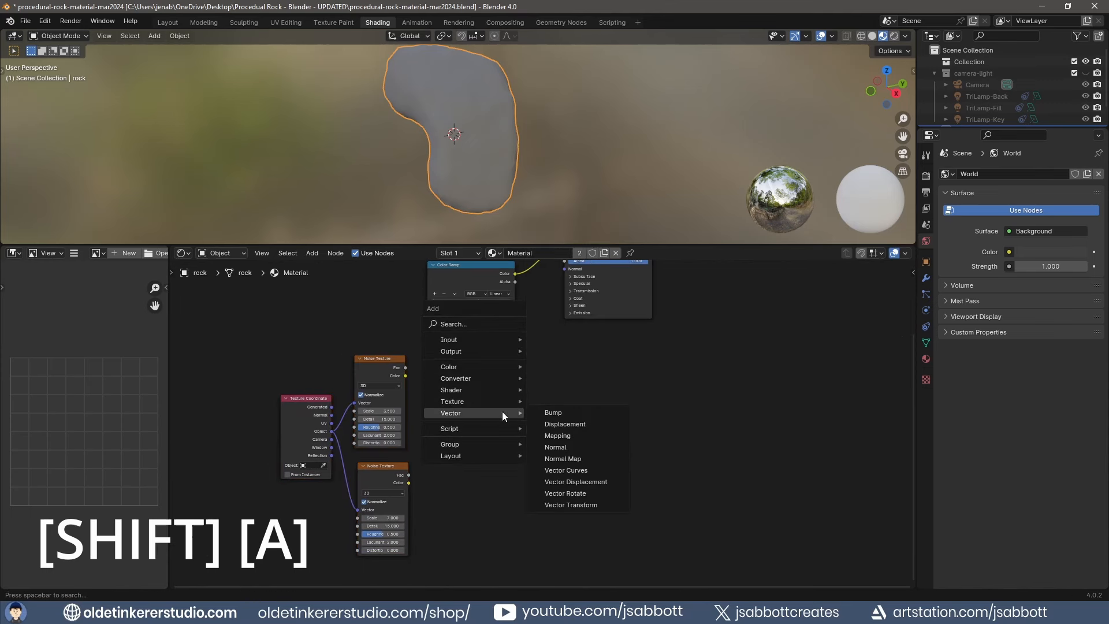
left_click(553, 412)
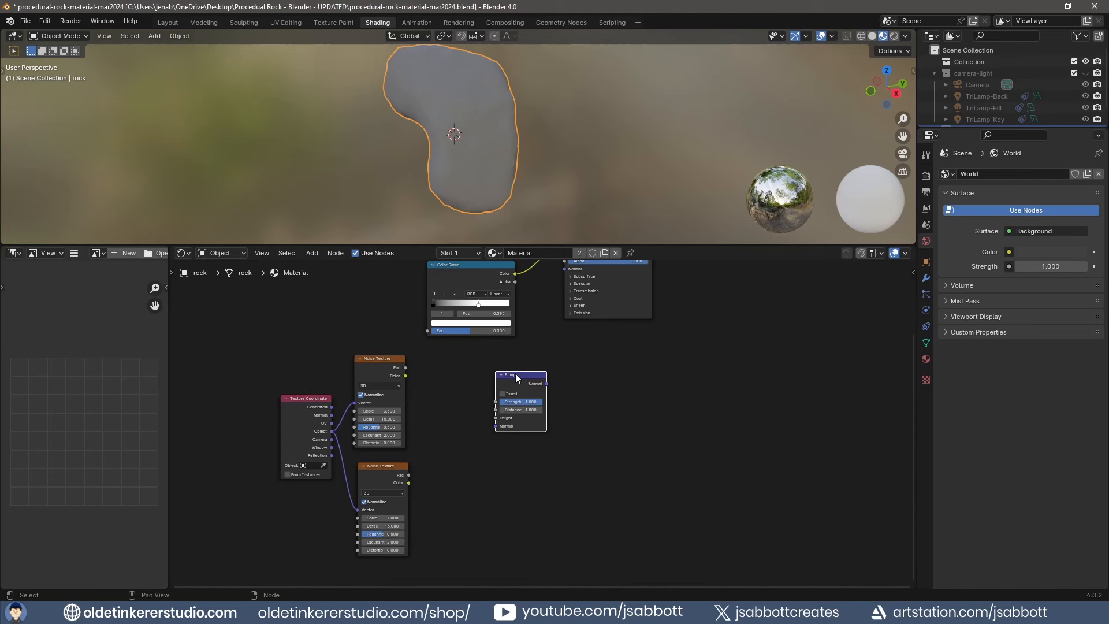
key("shift+d")
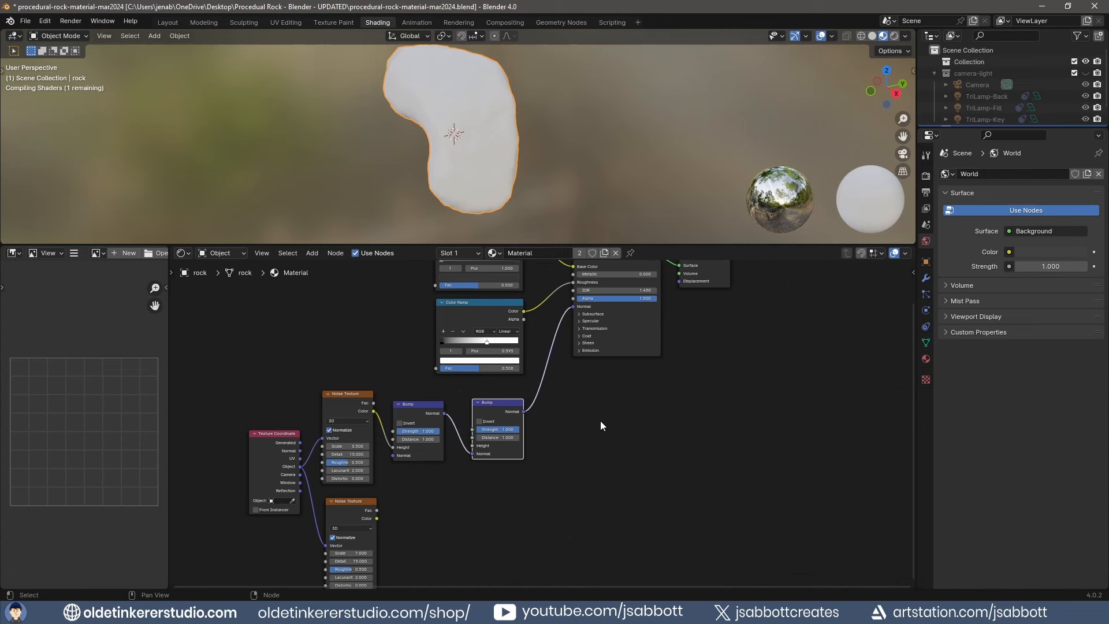
Step: Add a third Color Ramp node from the Converter category
key("shift+a")
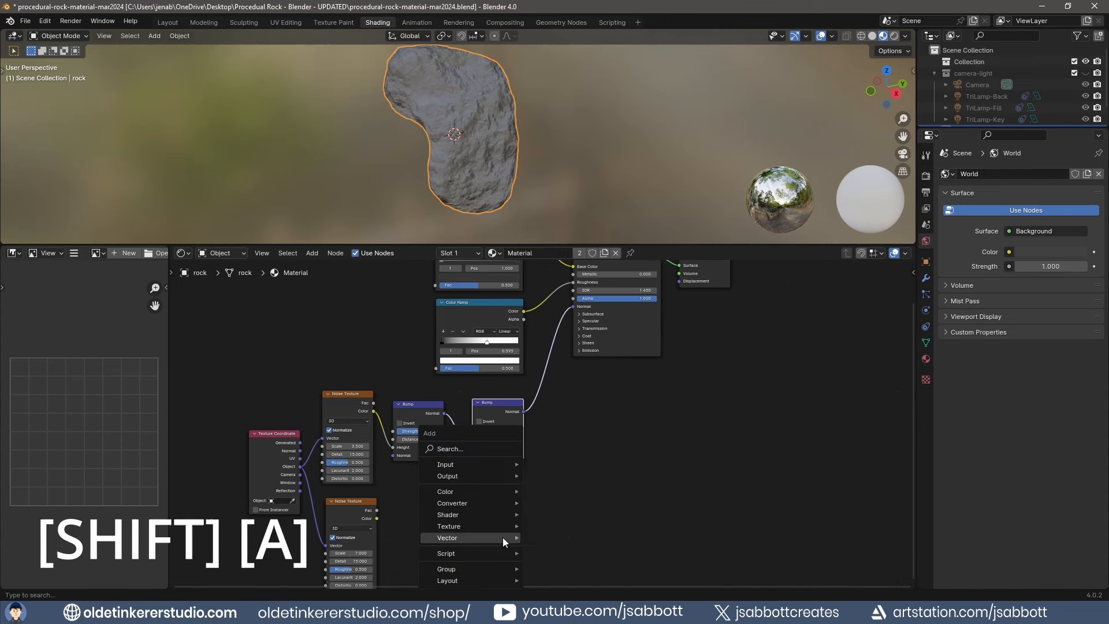
left_click(451, 503)
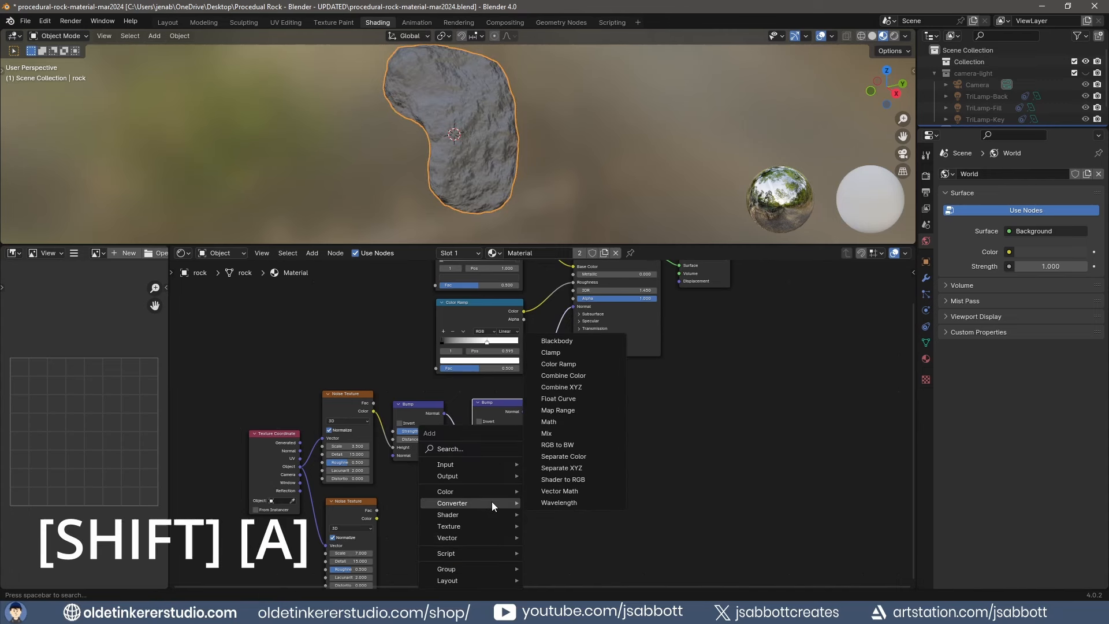
left_click(558, 364)
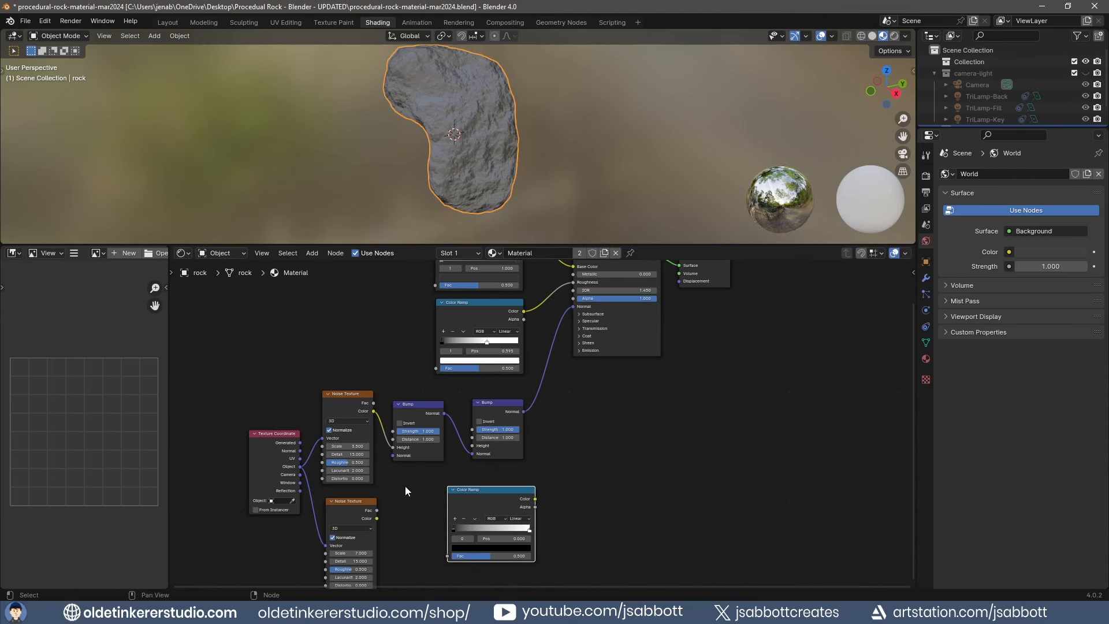
mouse_move(395, 498)
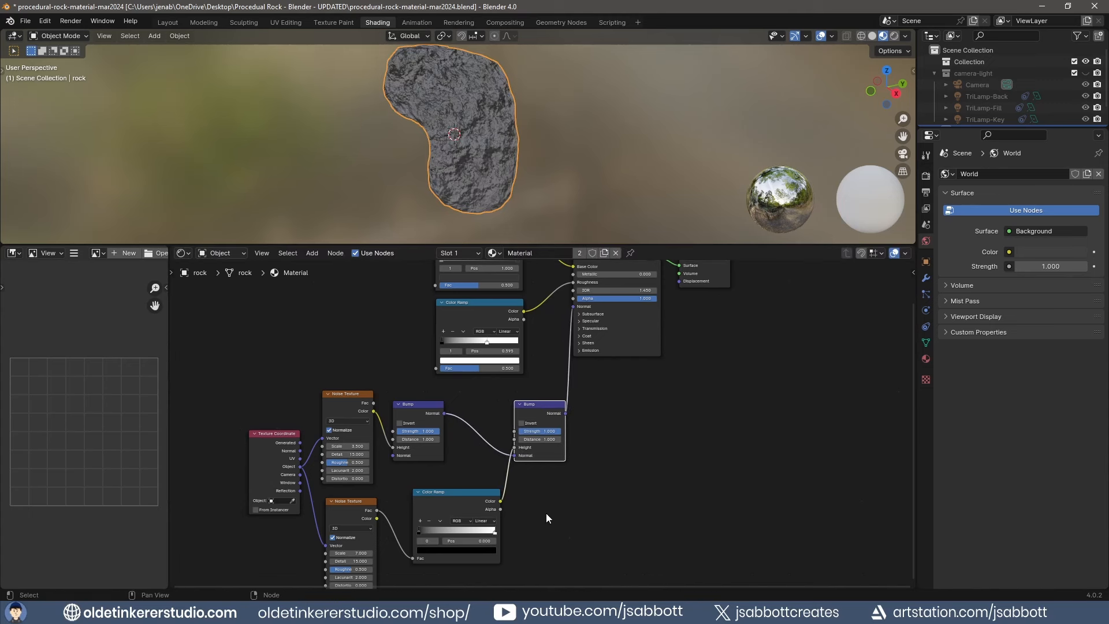
mouse_move(416, 534)
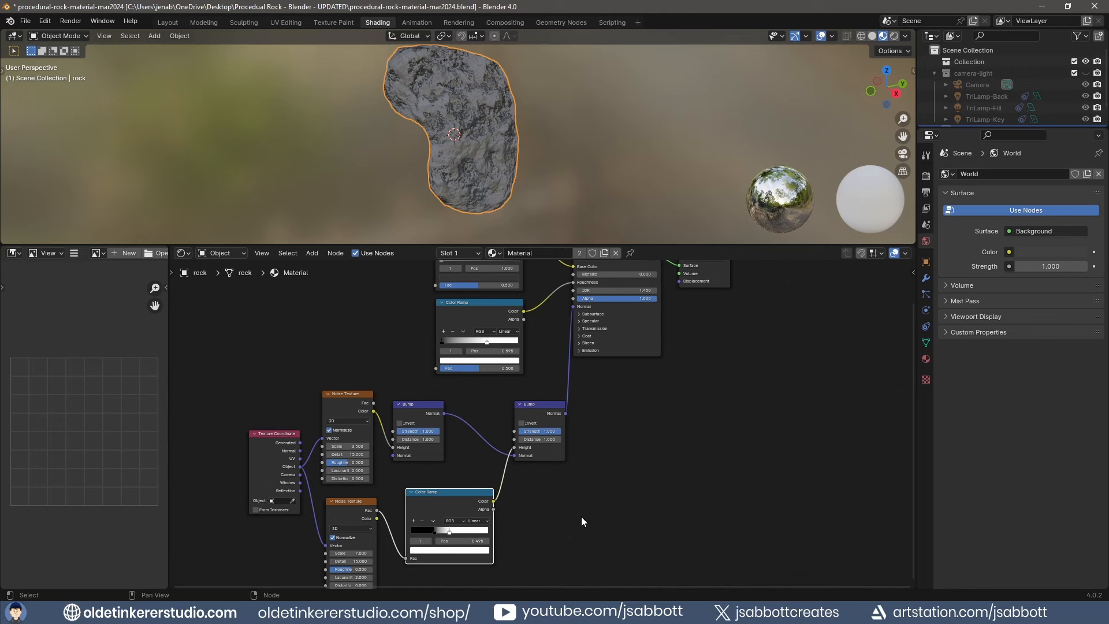
mouse_move(600, 451)
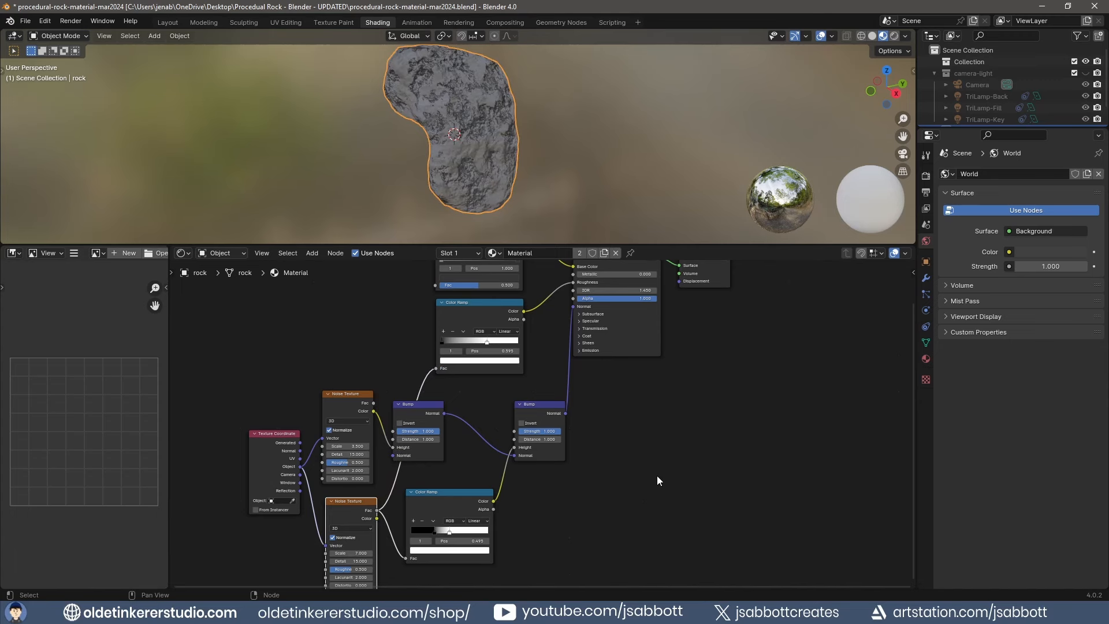
Step: Set the render engine to Cycles in Render Properties
left_click(925, 155)
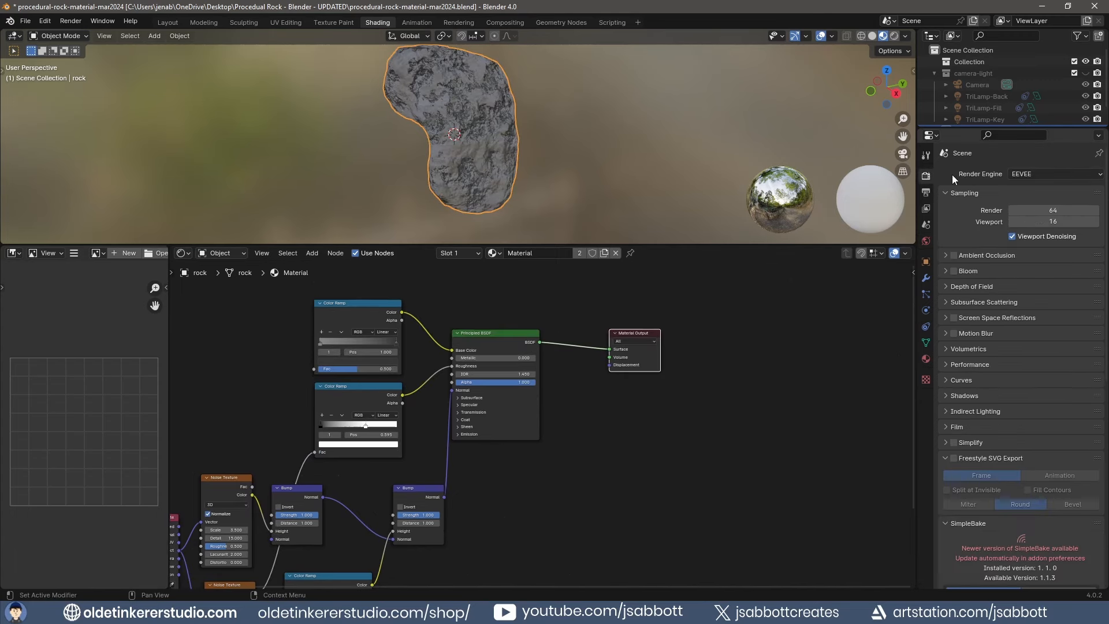
left_click(1054, 174)
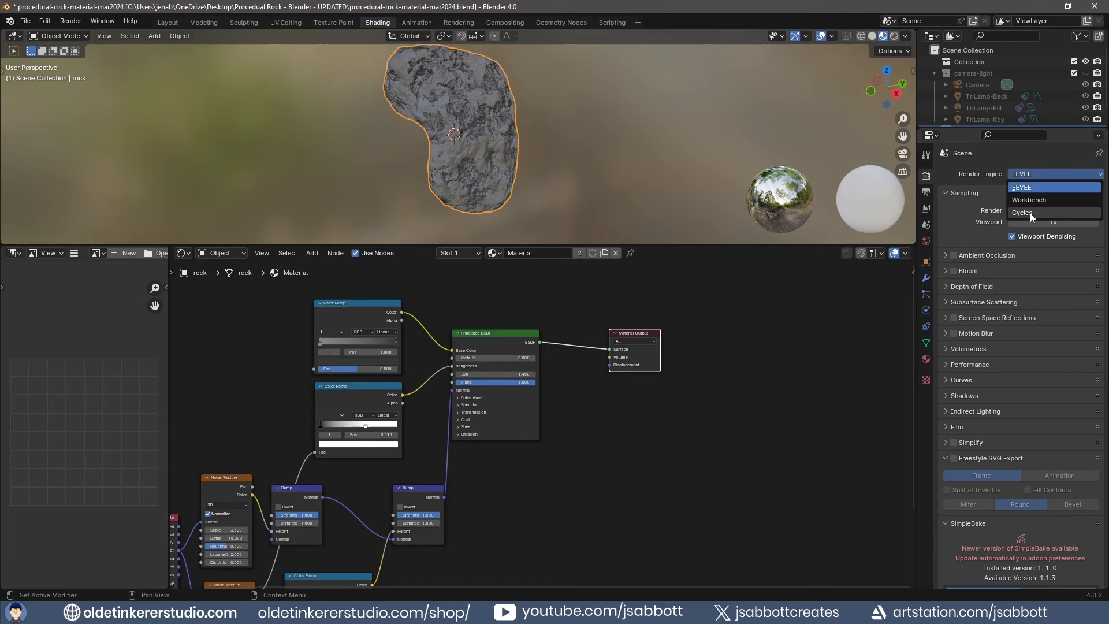
left_click(1024, 212)
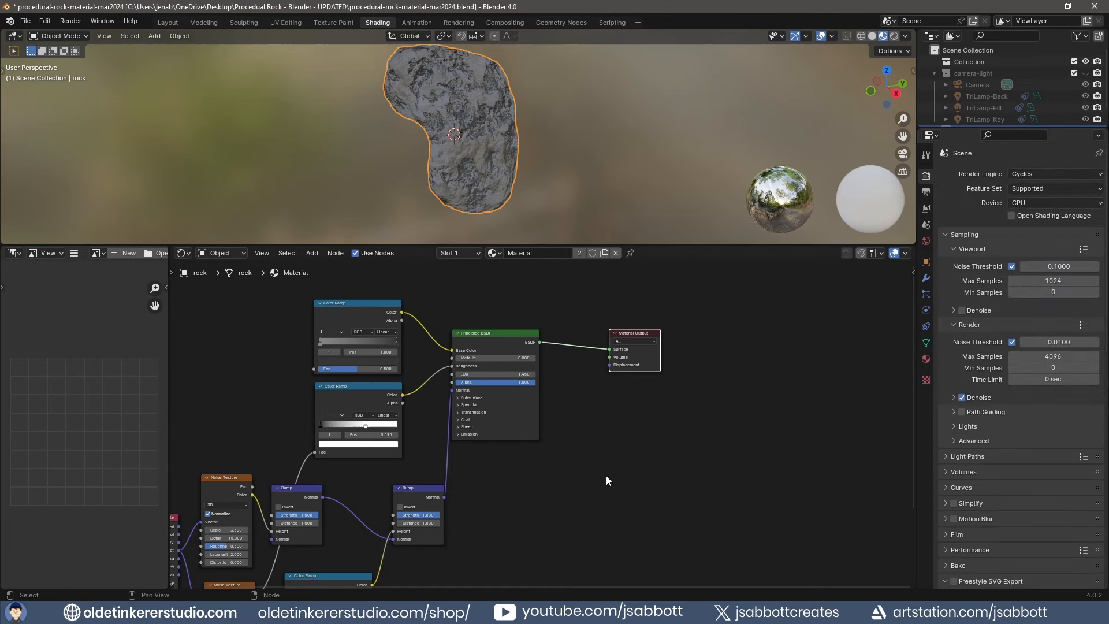
key("shift+a")
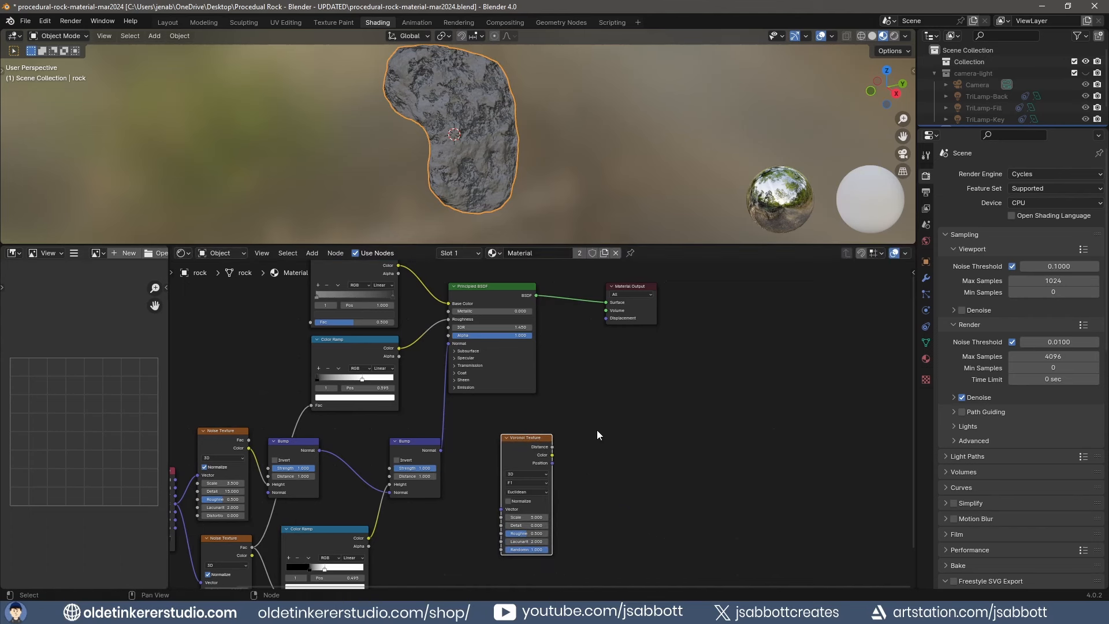
mouse_move(607, 435)
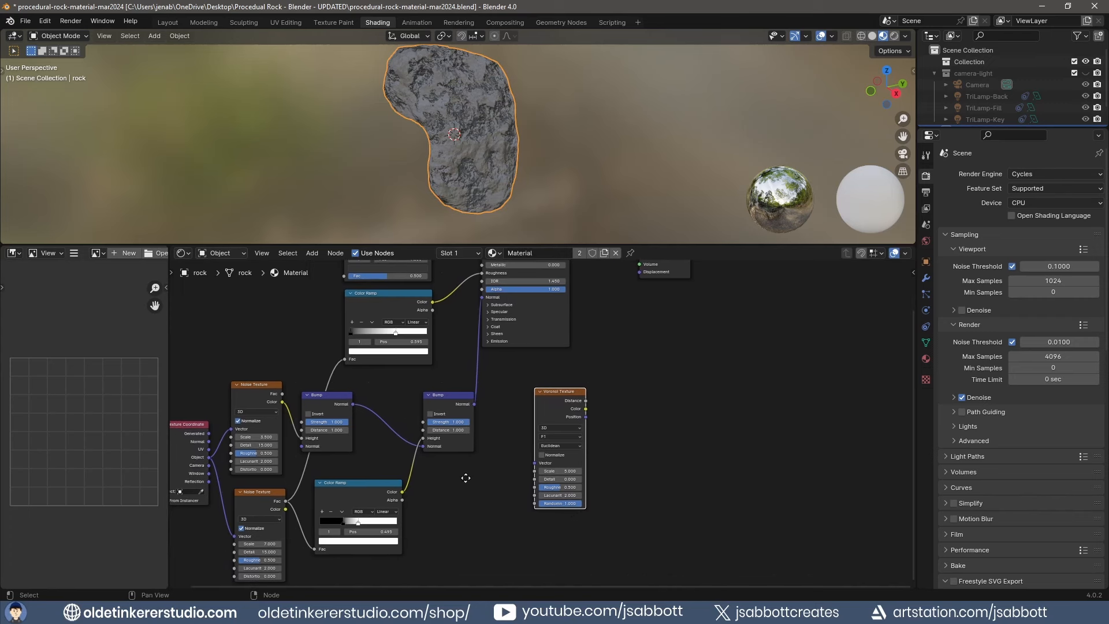
mouse_move(288, 506)
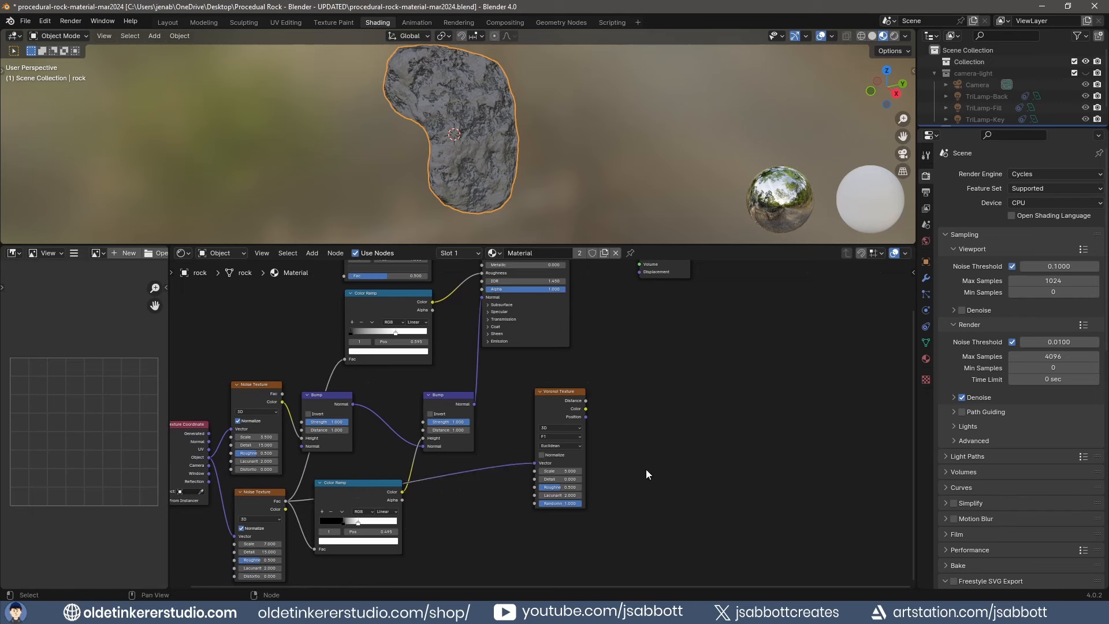
Step: Add a Voronoi Texture node driven by the Texture Coordinate Object output
key("shift+a")
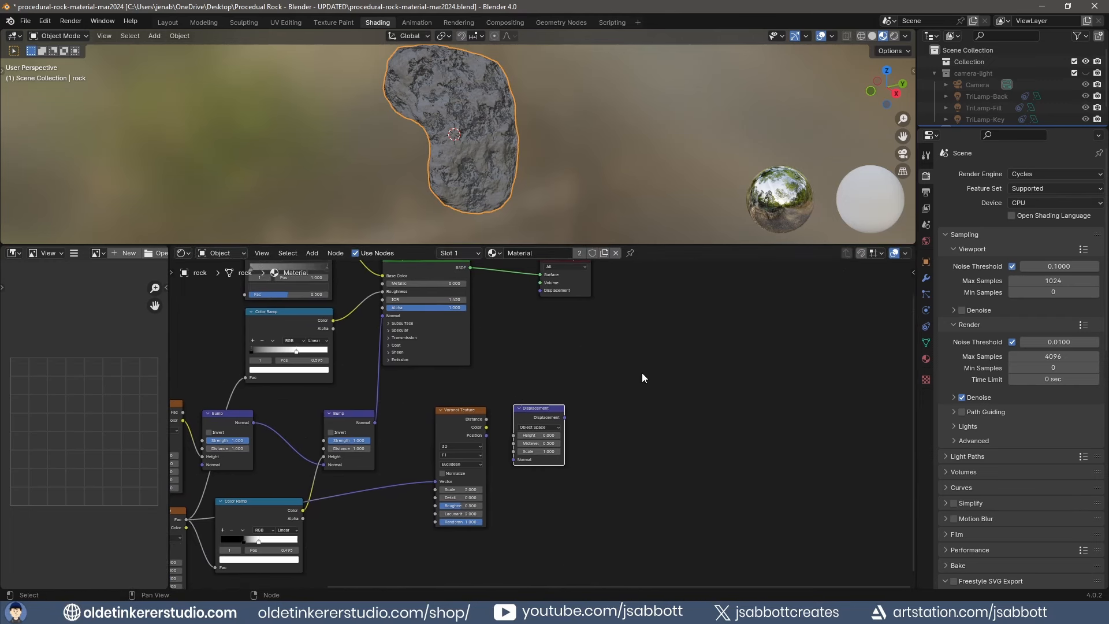
mouse_move(486, 423)
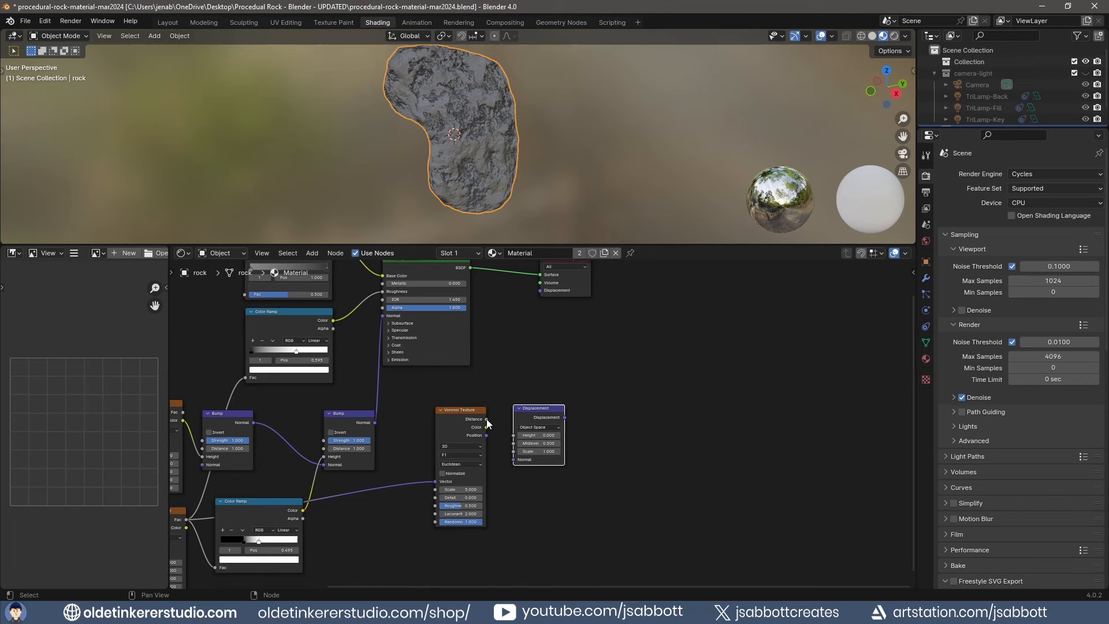
Step: Feed the Voronoi distance into the Displacement node's Height, driving the Material Output displacement
left_click(589, 462)
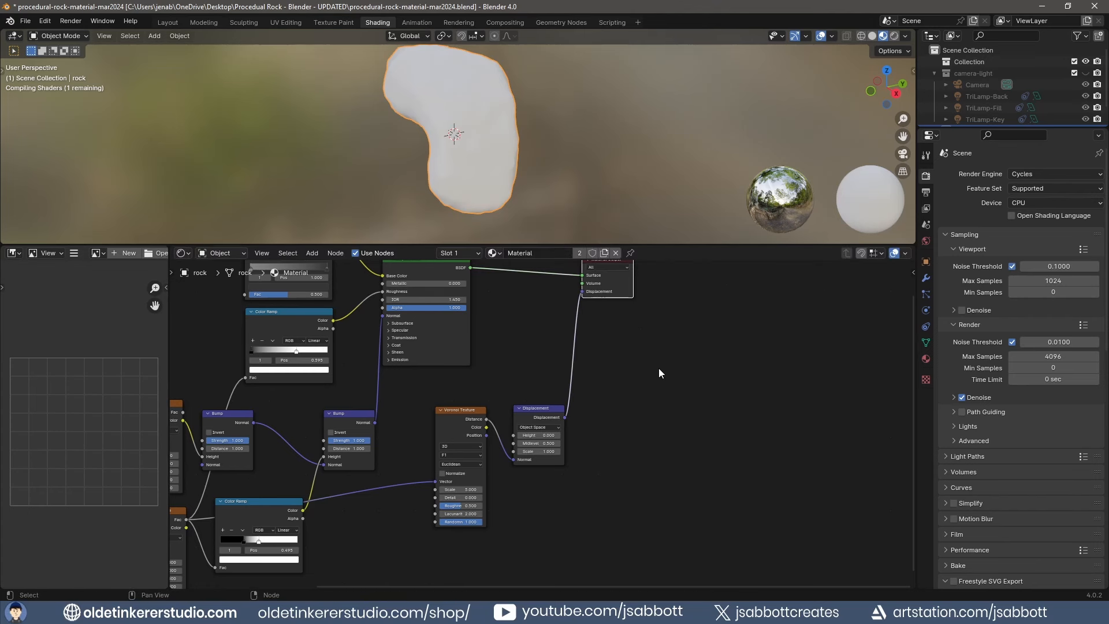
mouse_move(665, 413)
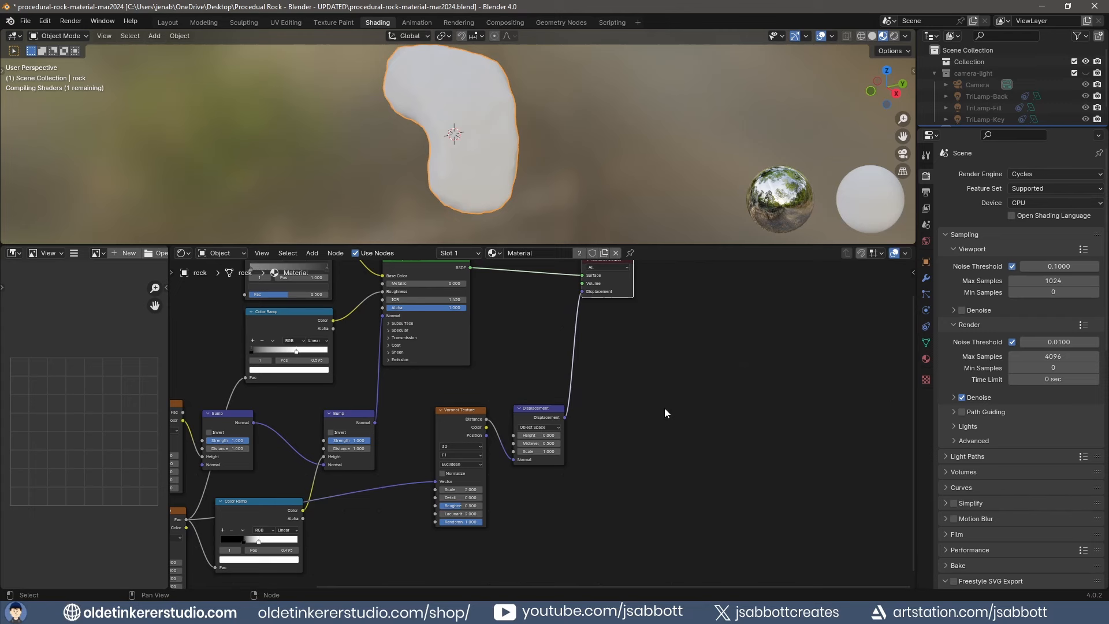